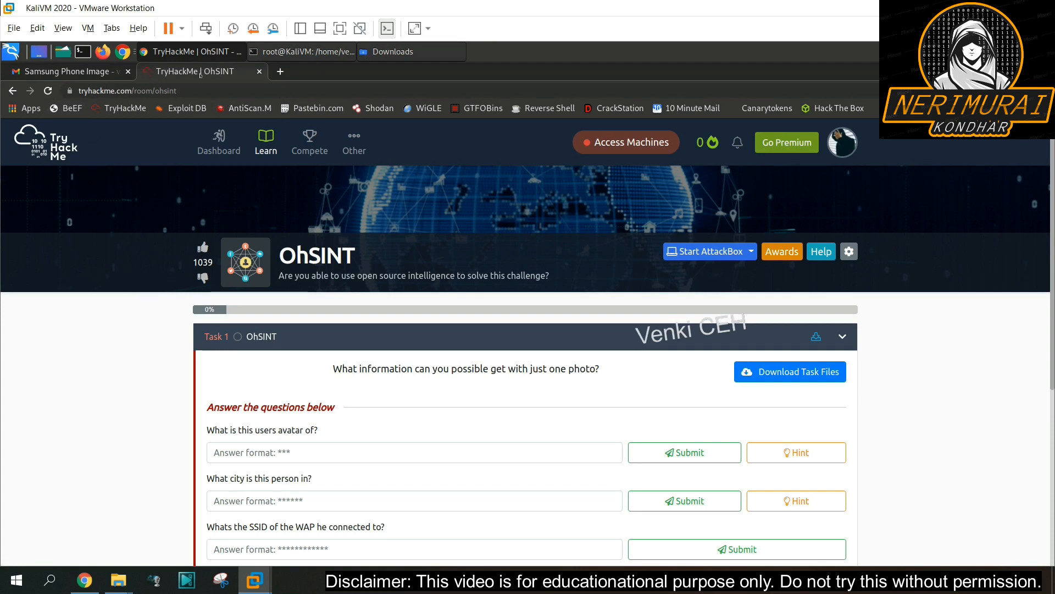
# - Download the OhSINT room's task file, WindowsXP.jpg
pyautogui.click(47, 91)
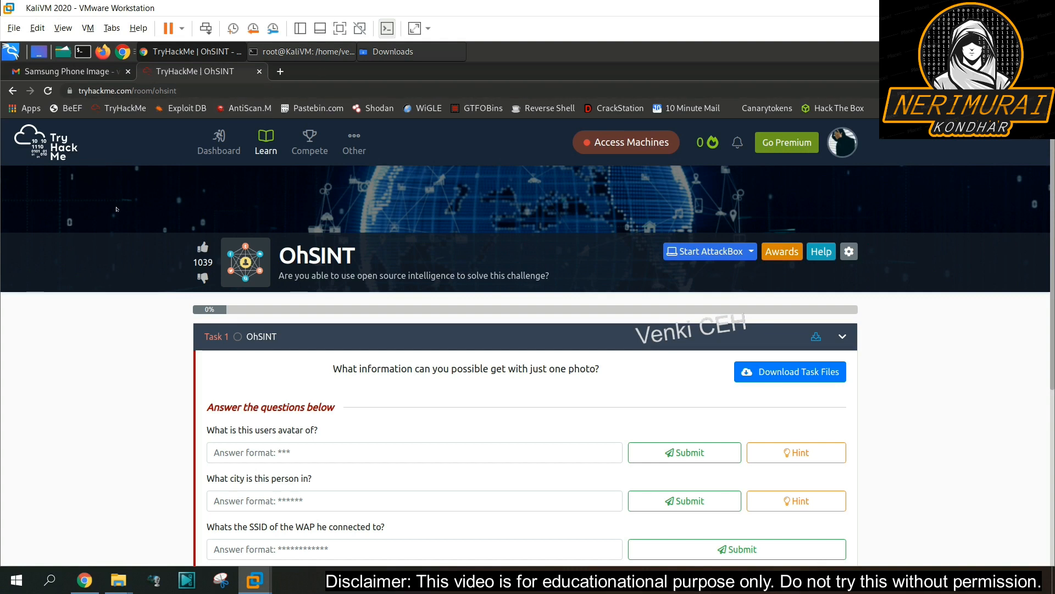
pyautogui.click(47, 90)
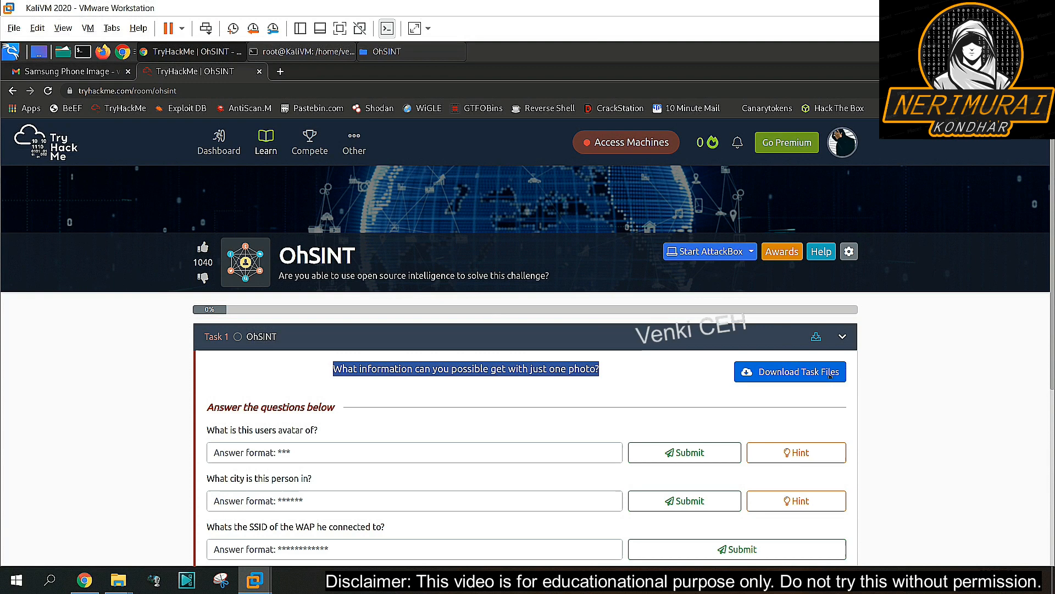
pyautogui.click(788, 372)
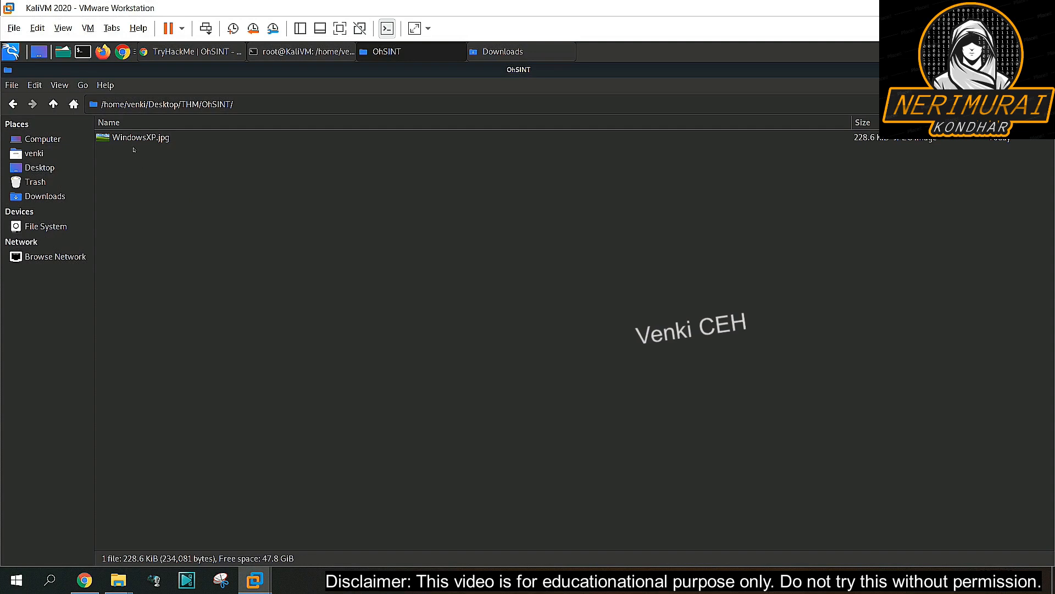
# - Select WindowsXP.jpg in the OhSINT folder to inspect its metadata with exiftool
pyautogui.click(141, 137)
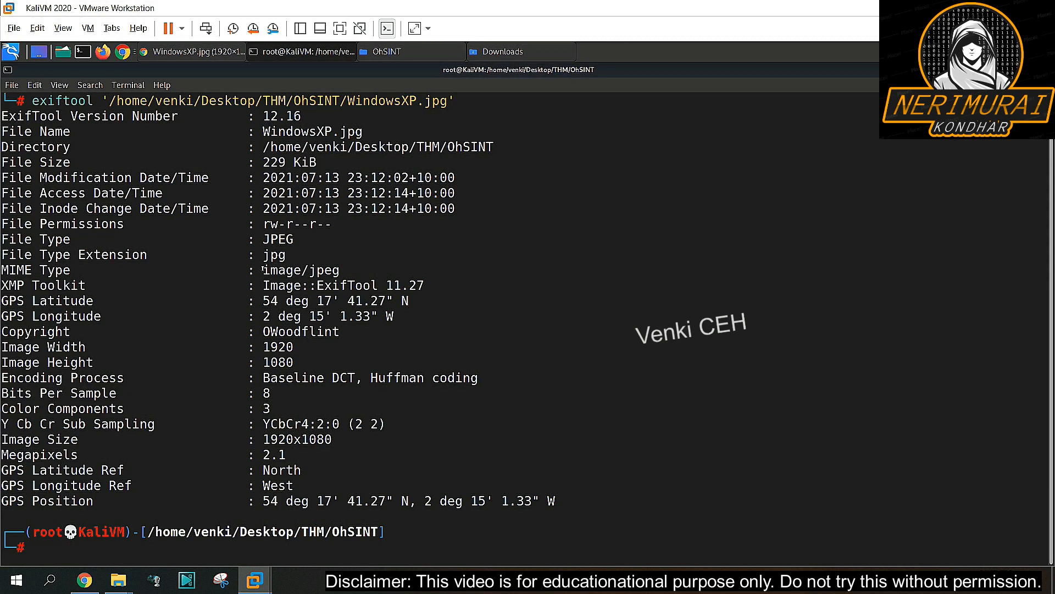
# - Copy the copyright name OWoodflint from the exiftool output for a Google search
pyautogui.doubleClick(300, 270)
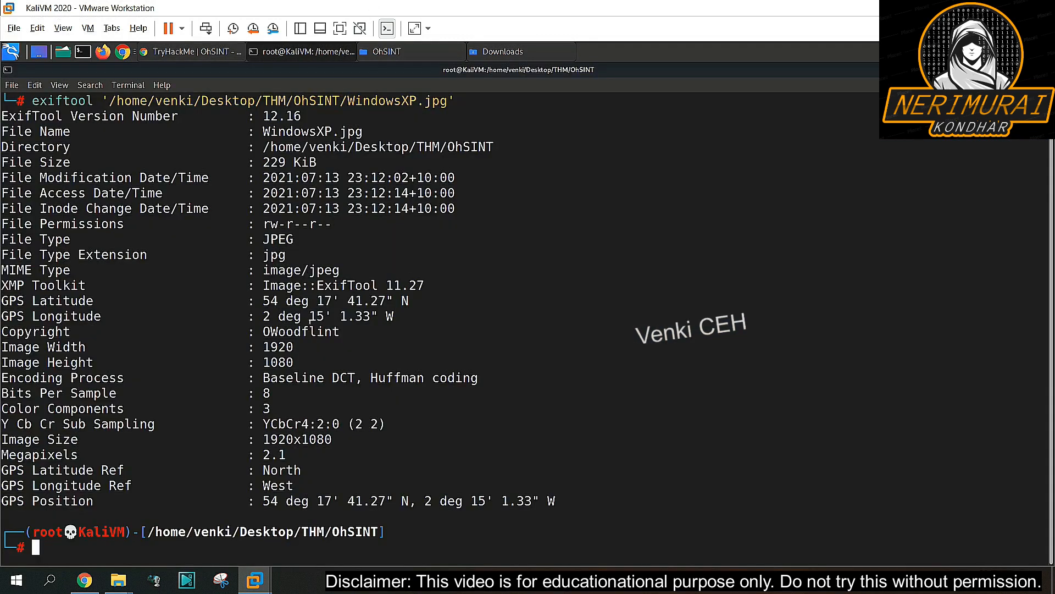
pyautogui.doubleClick(300, 331)
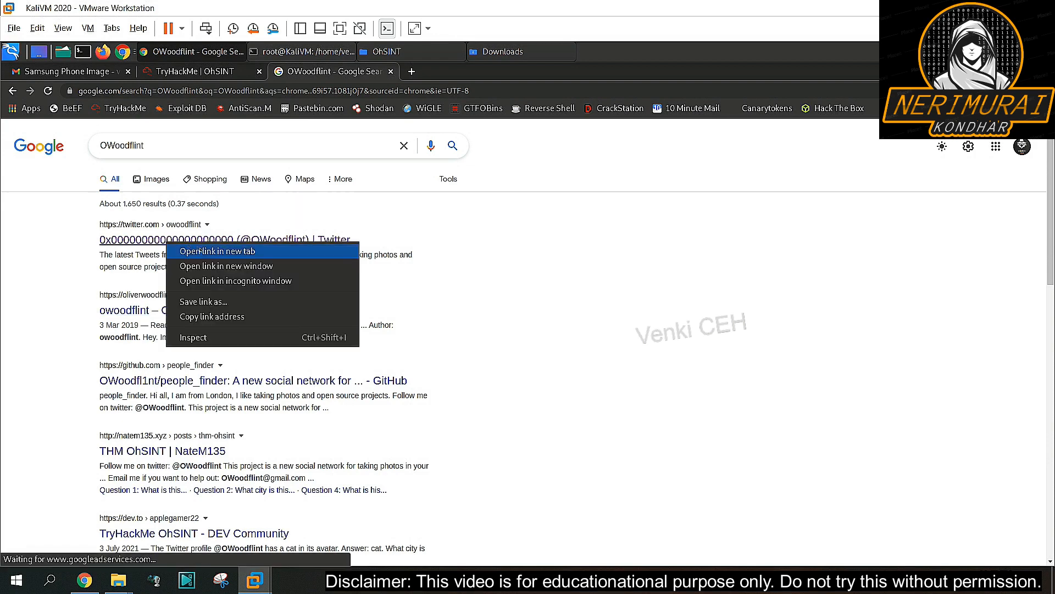
pyautogui.click(217, 251)
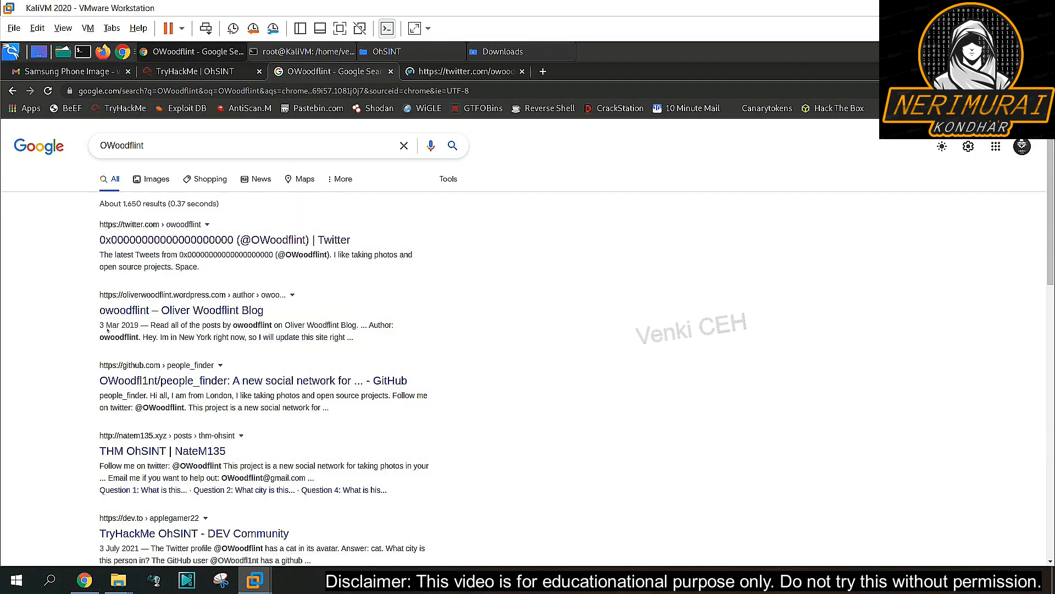
pyautogui.rightClick(181, 310)
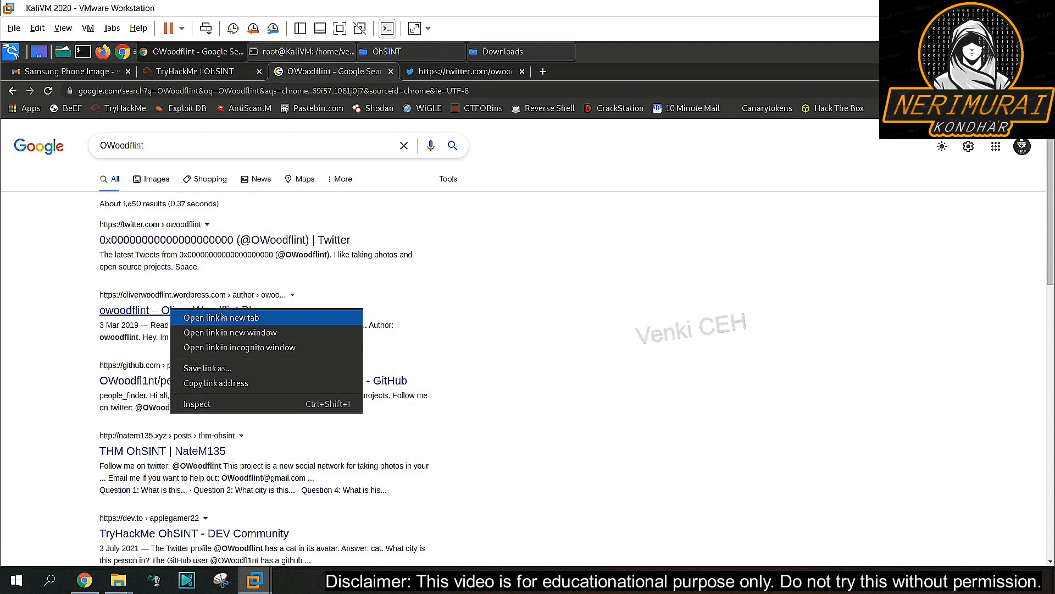
pyautogui.click(220, 318)
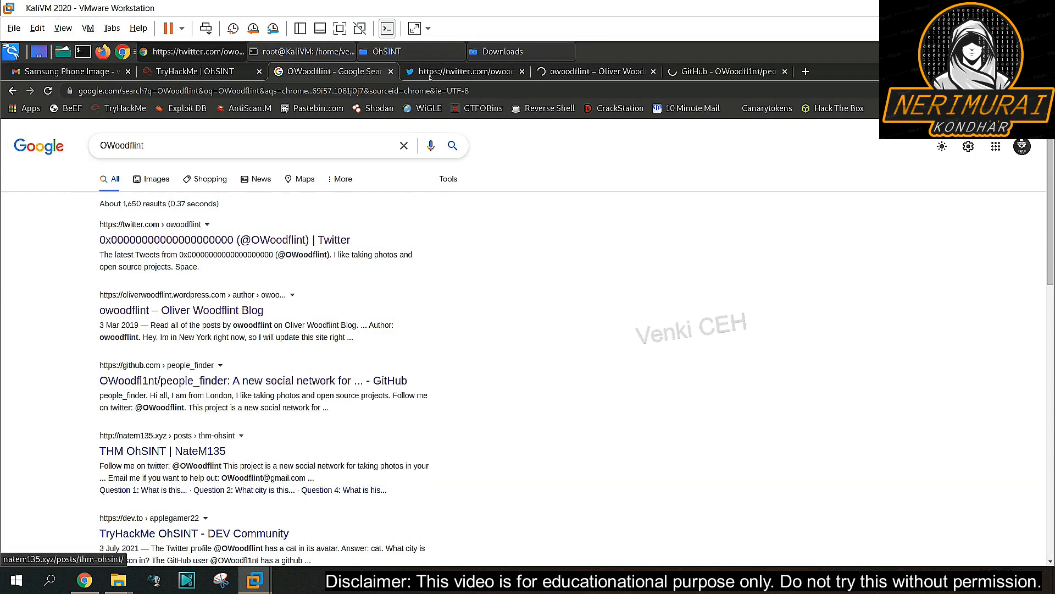
pyautogui.click(461, 72)
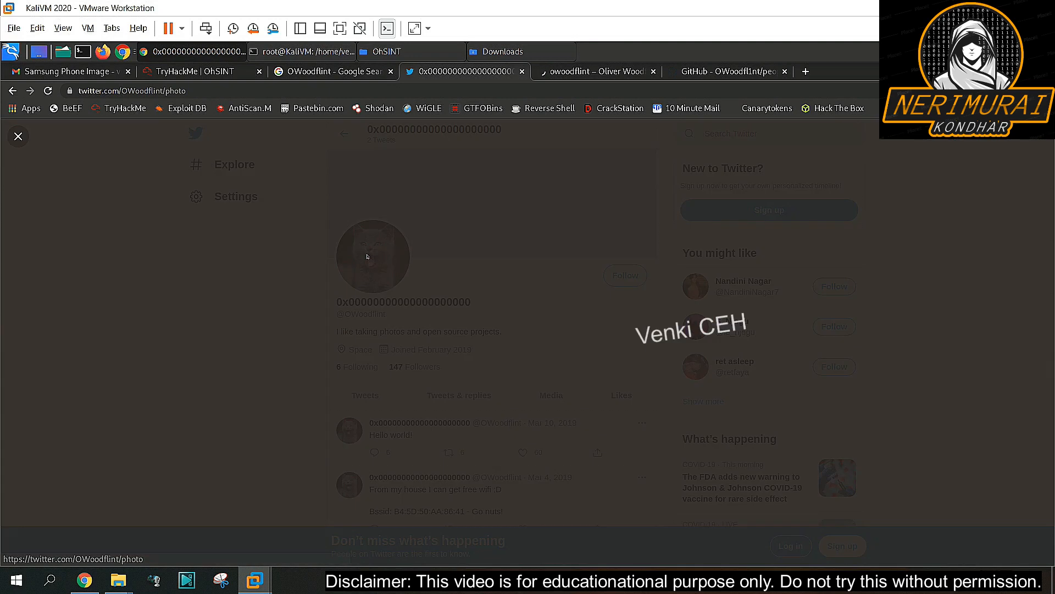
pyautogui.click(373, 256)
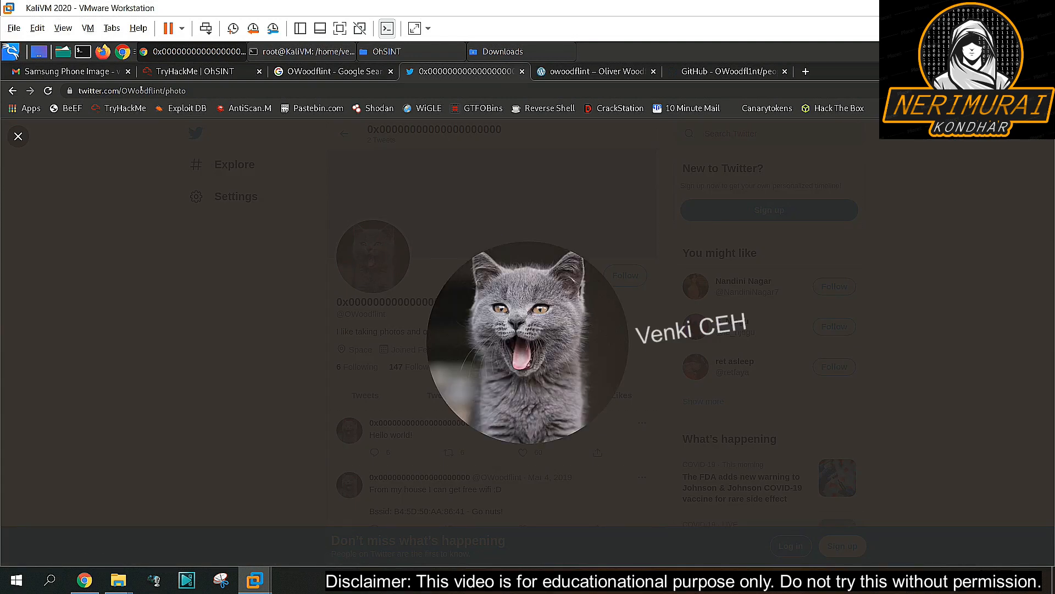
pyautogui.click(135, 90)
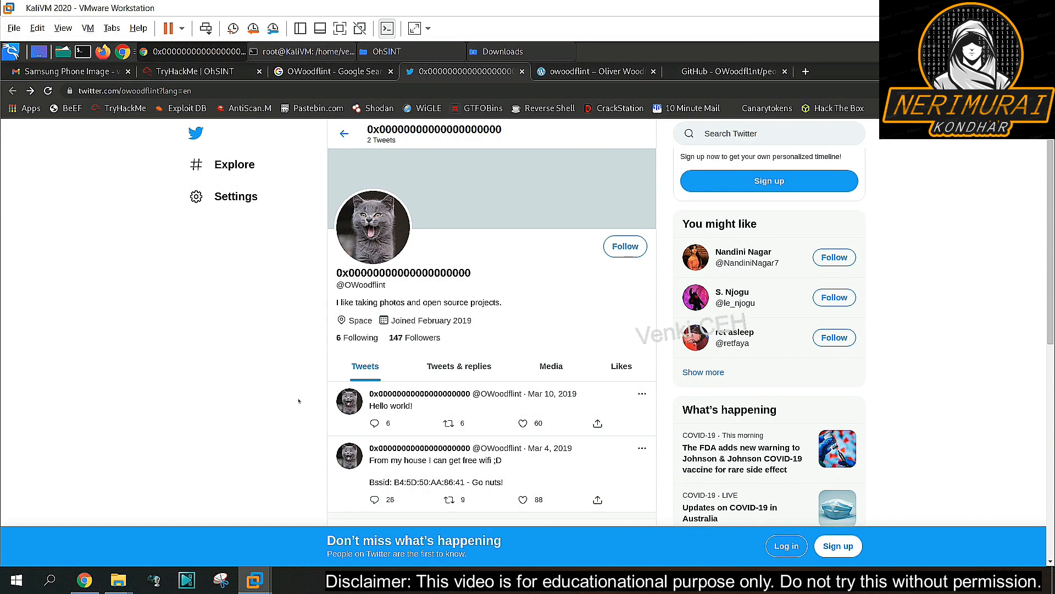
pyautogui.scroll(-3)
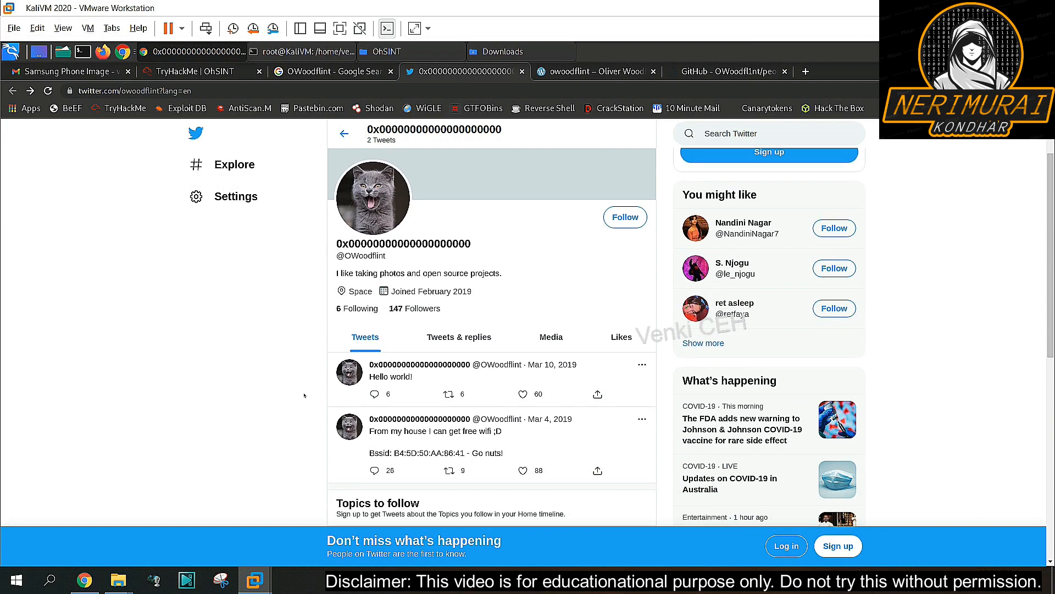
pyautogui.scroll(-3)
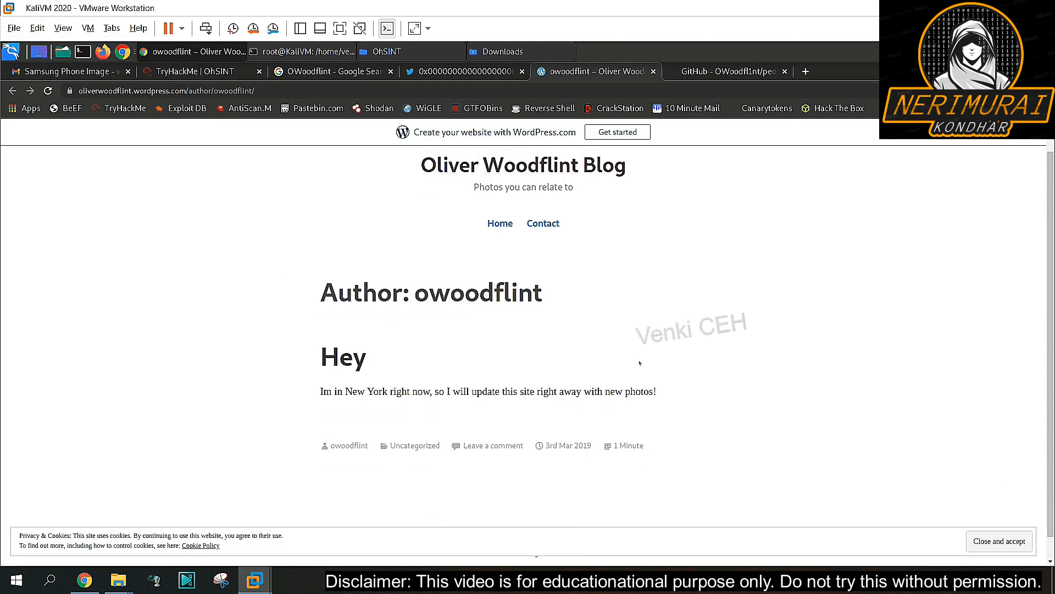
# - Dismiss the blog cookie notice, read the people_finder GitHub repo, then return to OhSINT
pyautogui.click(1000, 540)
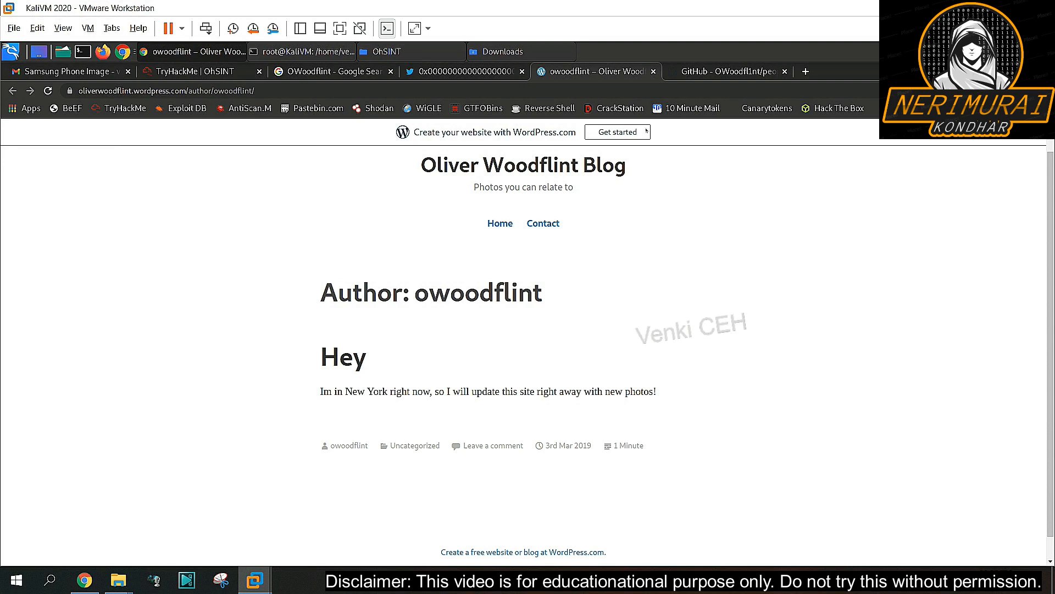
pyautogui.click(727, 72)
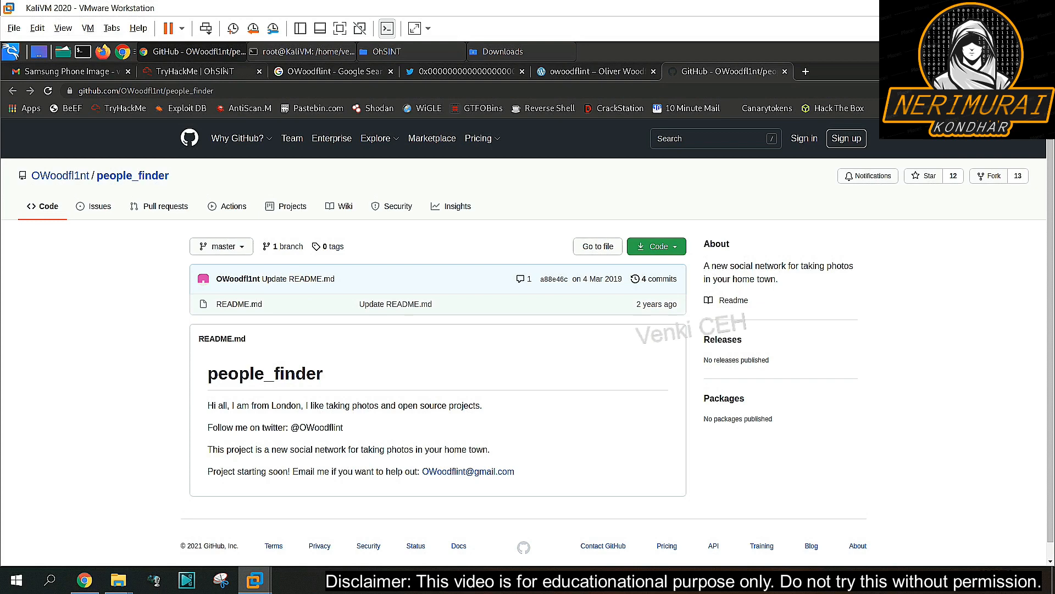
pyautogui.click(195, 71)
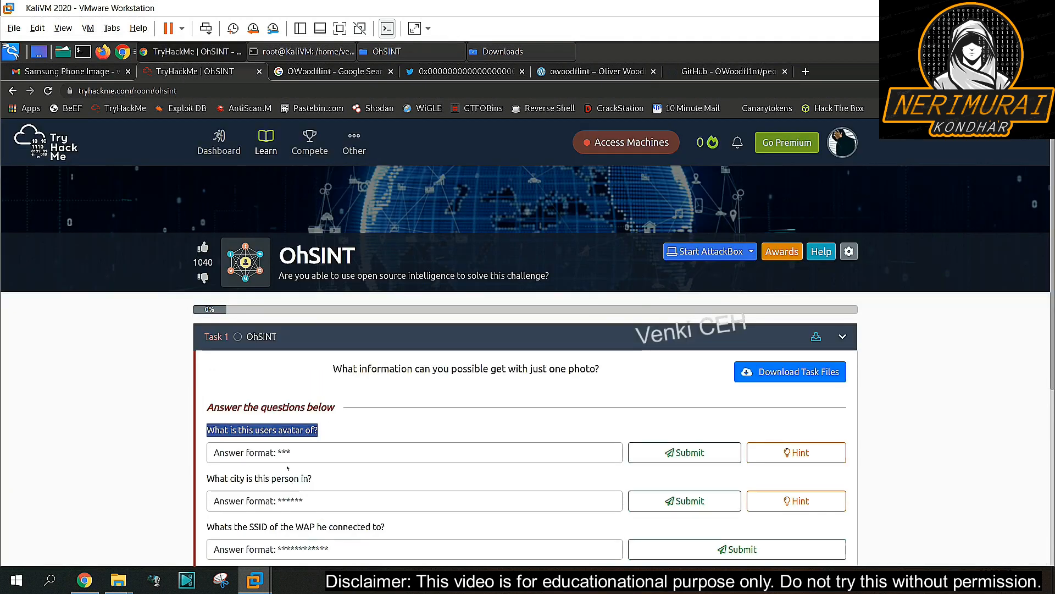
# - Submit 'cat' as the answer to the avatar question
pyautogui.click(414, 452)
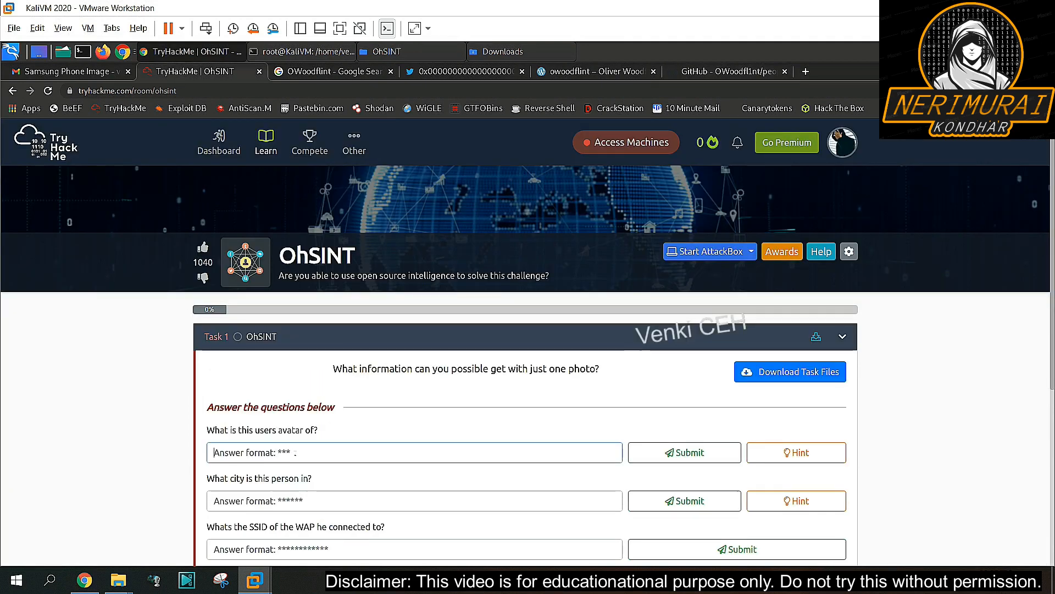
pyautogui.write('cat')
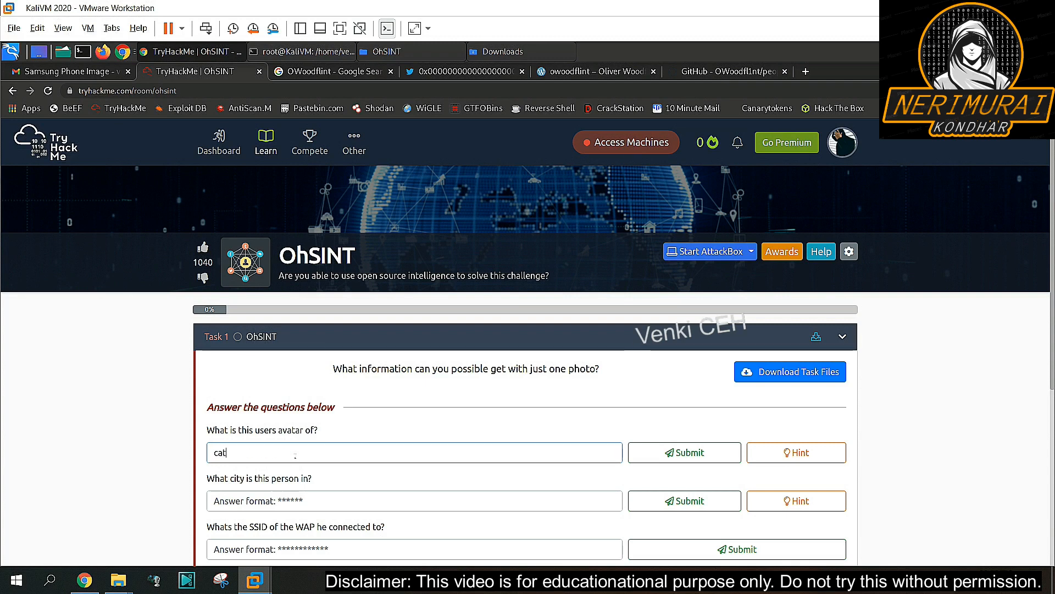
pyautogui.click(684, 452)
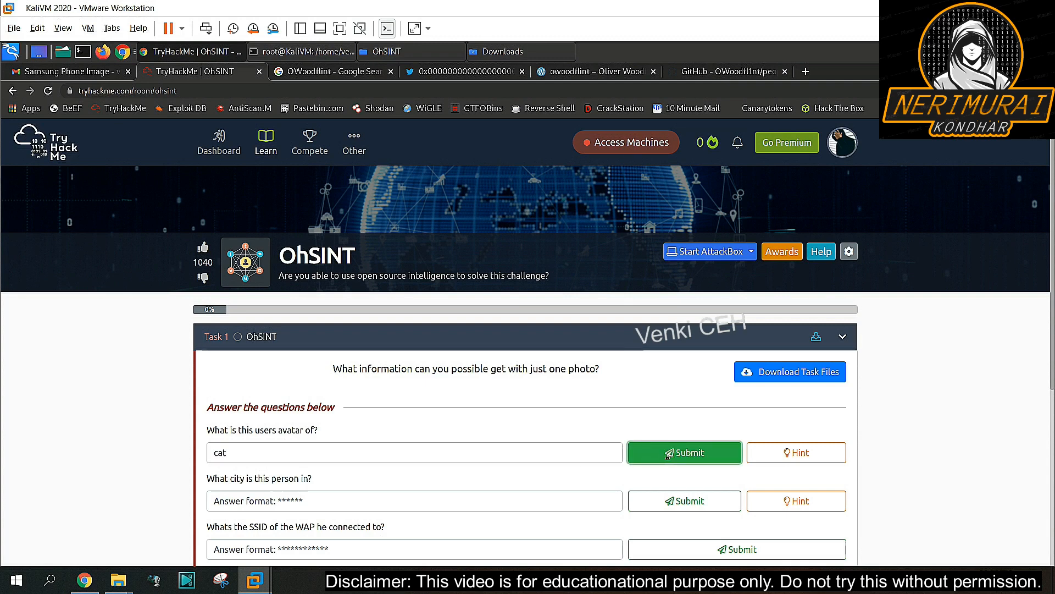
pyautogui.click(683, 451)
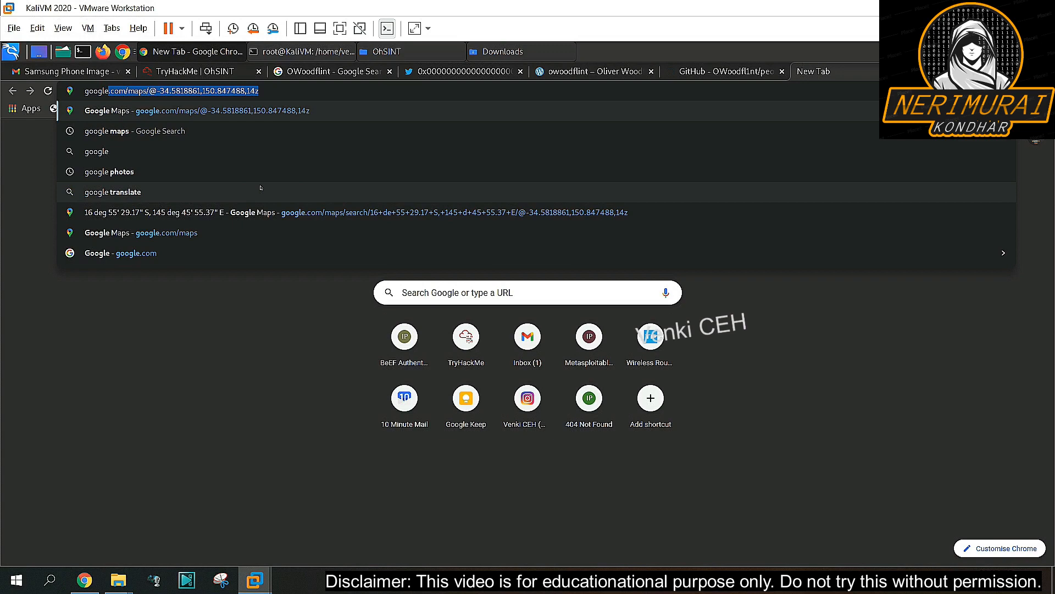
# - Search Google Maps for the photo's GPS coordinates, then return to the Twitter profile
pyautogui.write('google mao')
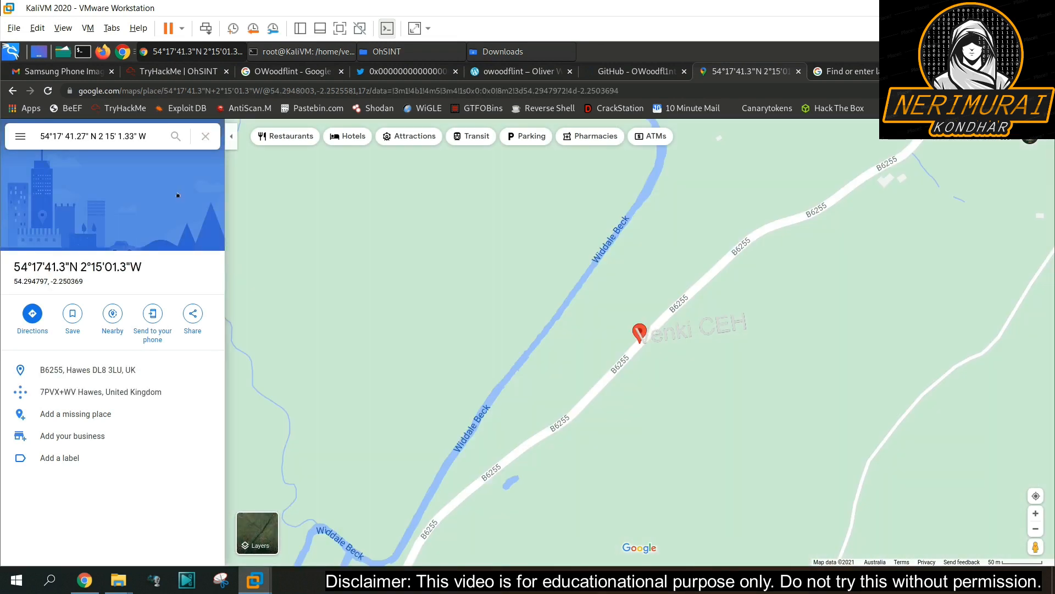
pyautogui.moveTo(87, 370)
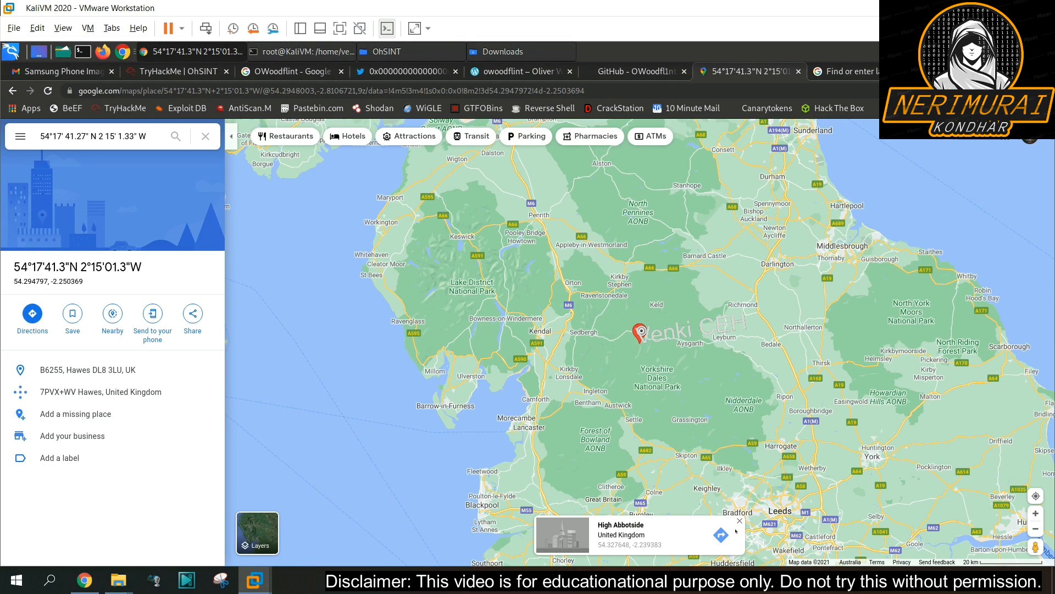
pyautogui.click(739, 521)
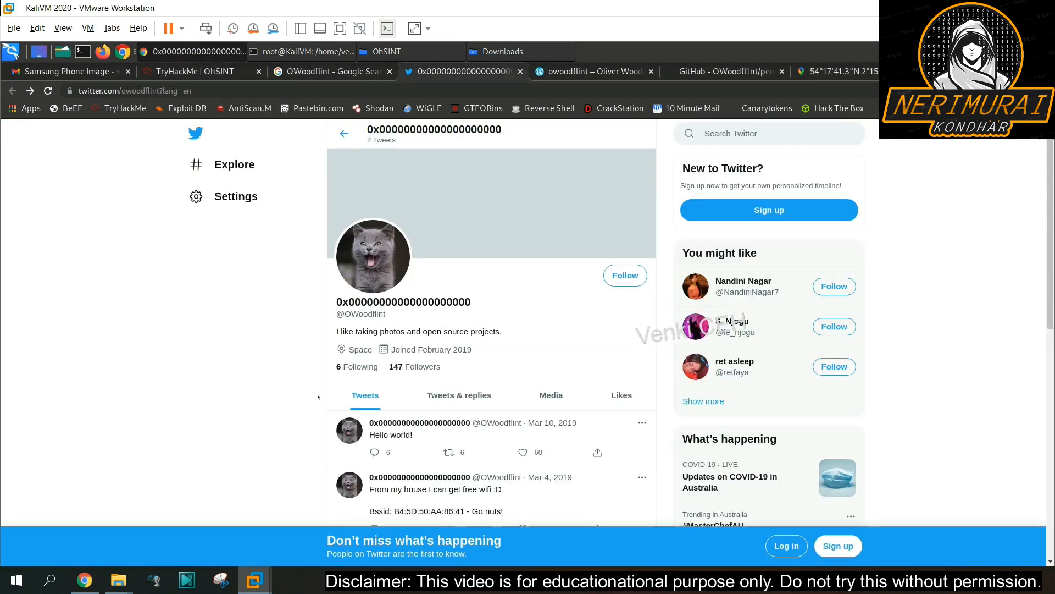
# - Copy the BSSID from the free-wifi tweet and open the WiGLE result in a new tab
pyautogui.scroll(-3)
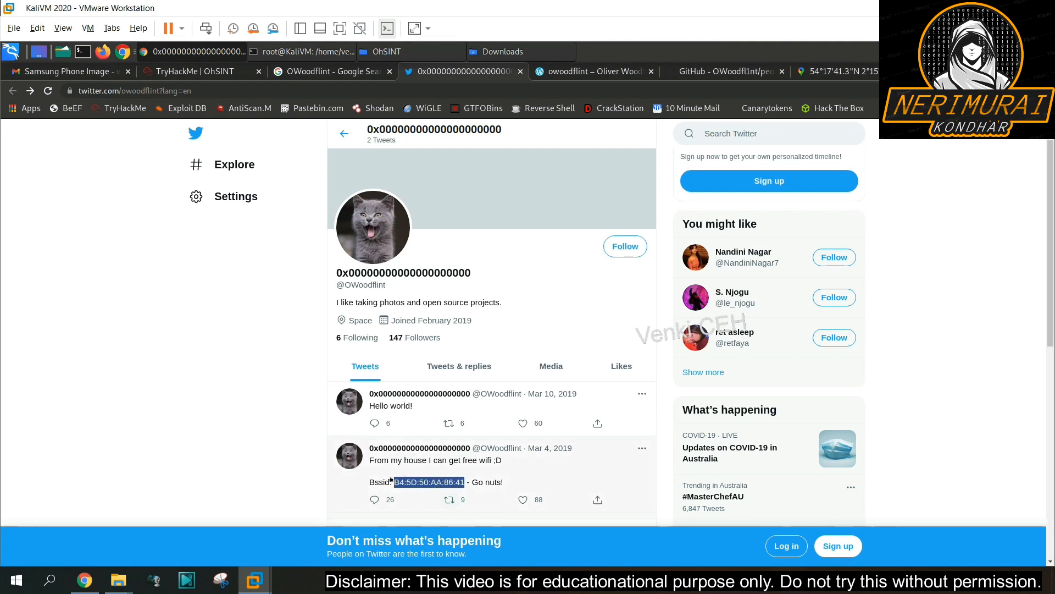
pyautogui.rightClick(428, 481)
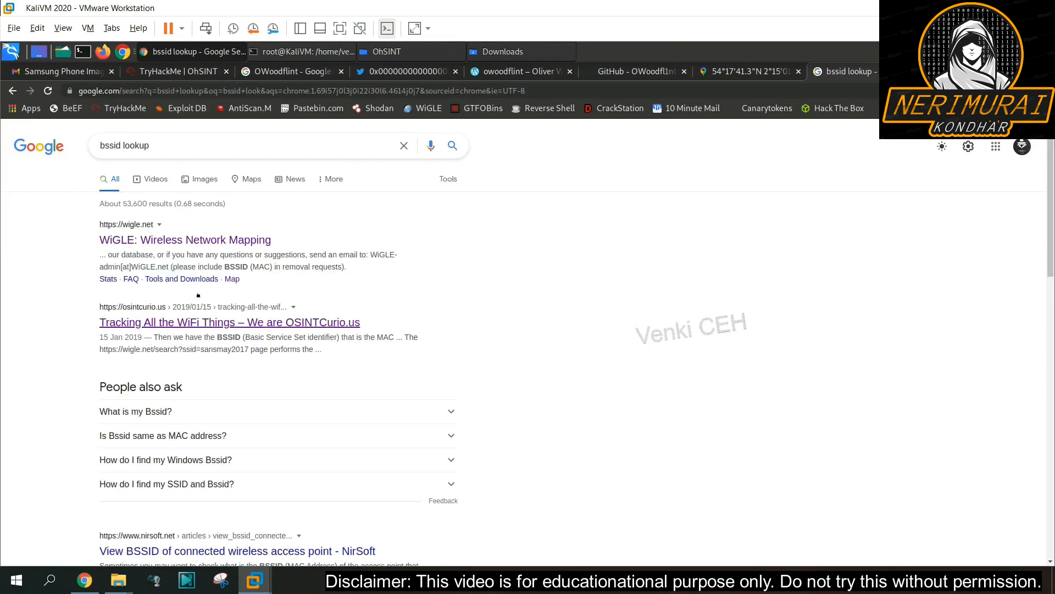
pyautogui.rightClick(185, 240)
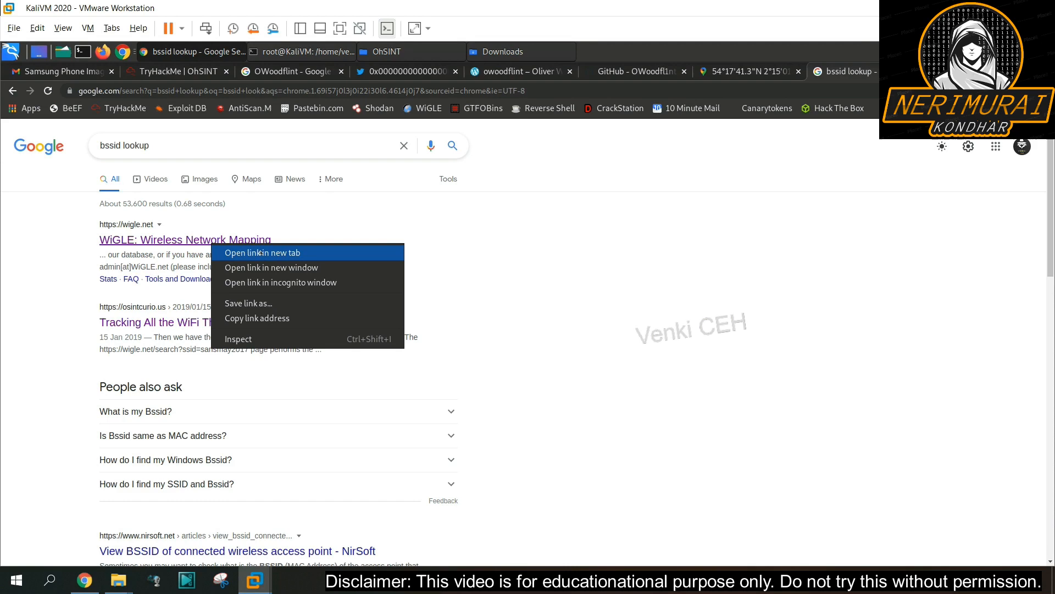
pyautogui.click(261, 252)
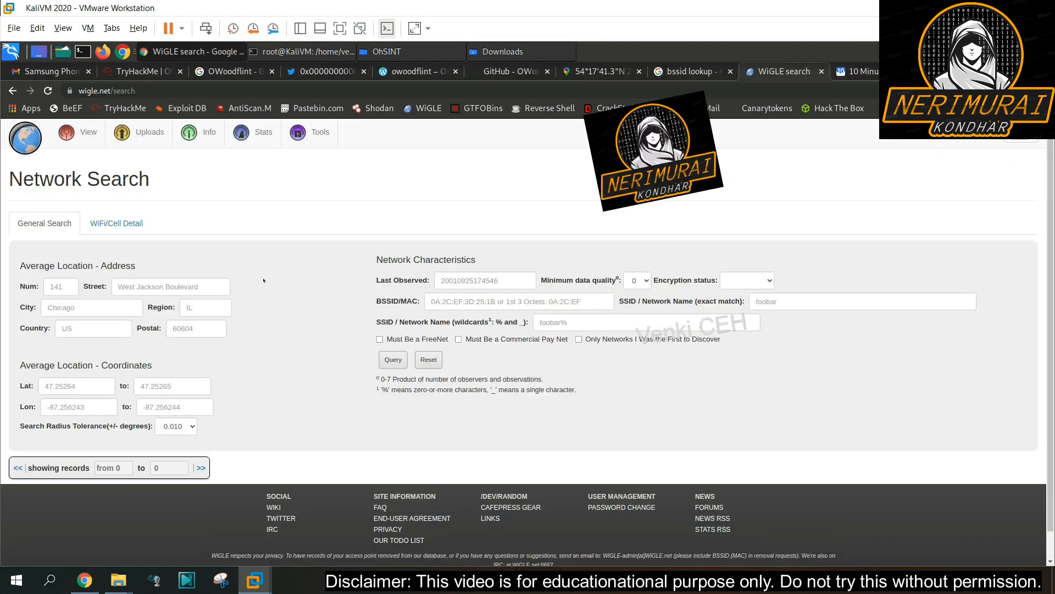
# - Query WiGLE for BSSID B4:5D:50:AA:86:41, revealing SSID UnileverWiFi
pyautogui.click(116, 223)
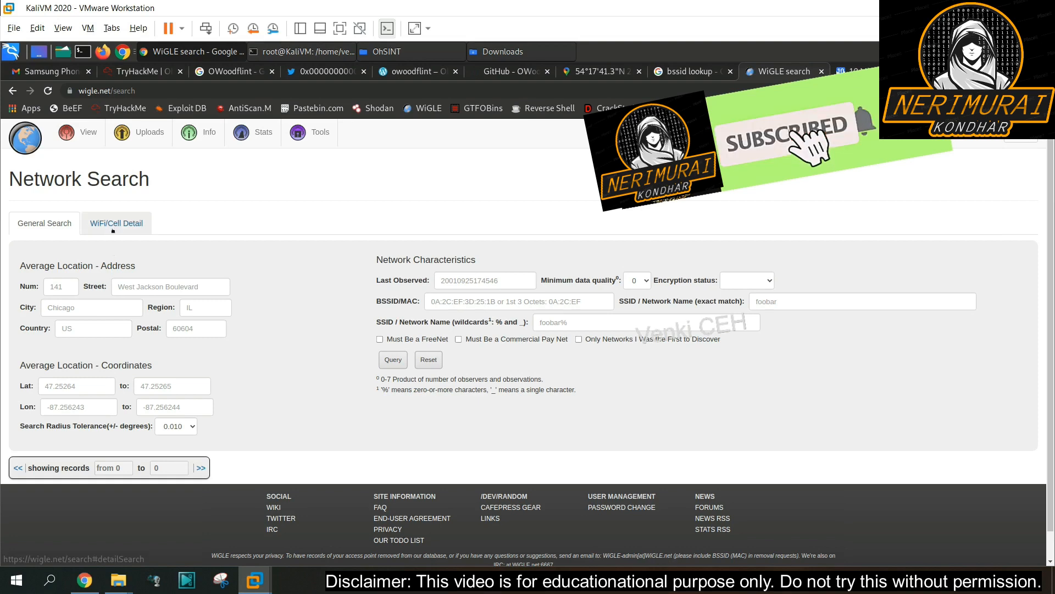
pyautogui.click(115, 223)
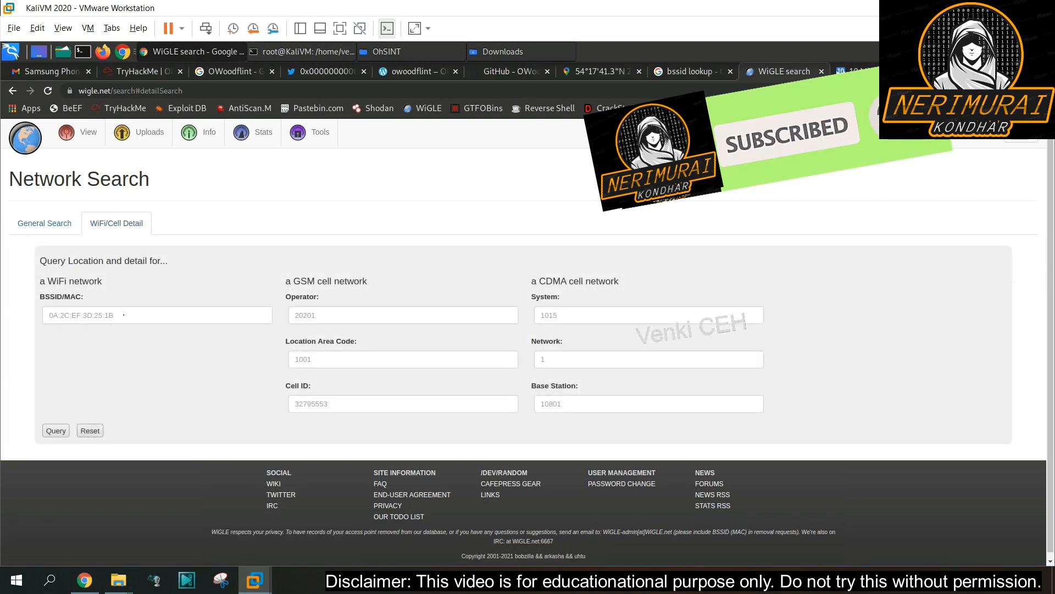
pyautogui.click(156, 314)
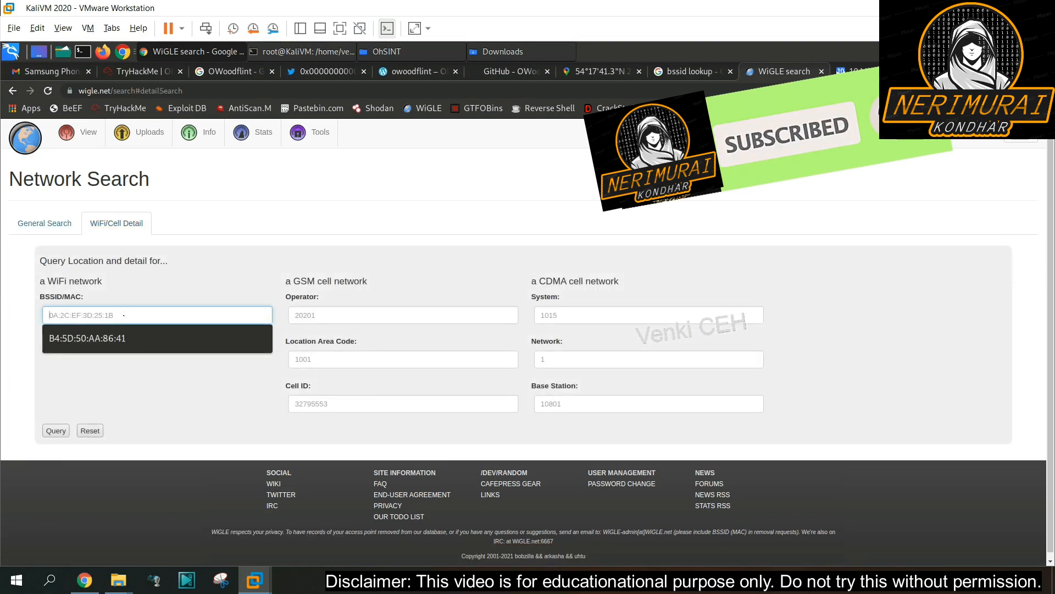
pyautogui.click(87, 339)
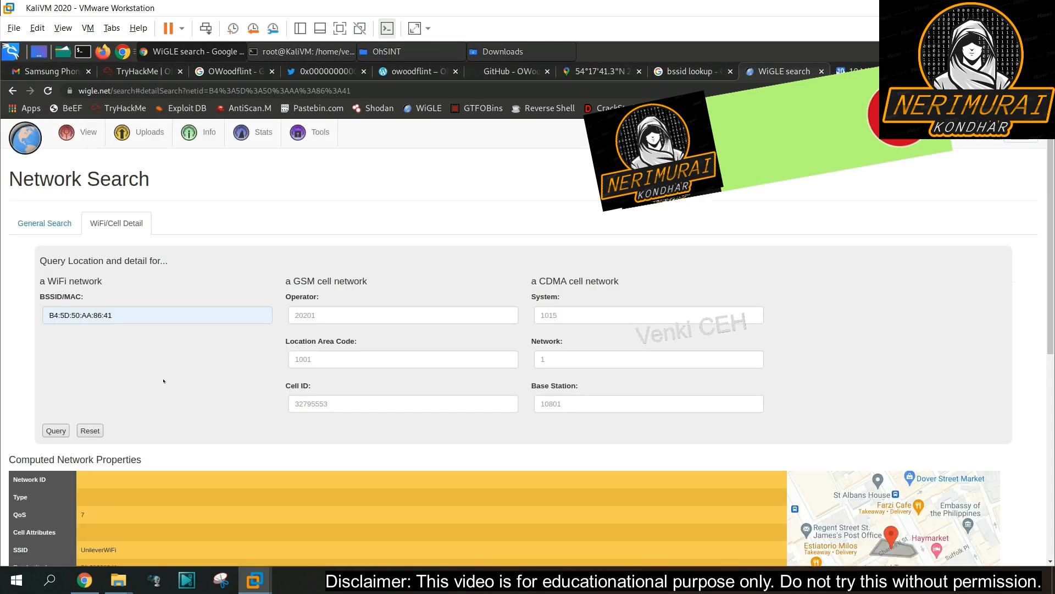
pyautogui.moveTo(188, 365)
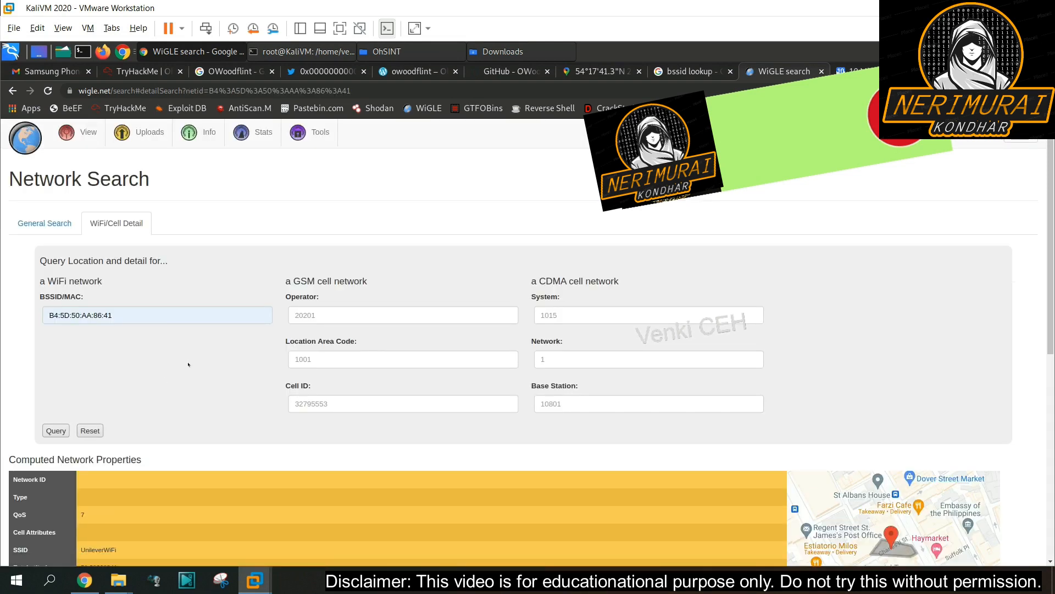
pyautogui.scroll(-3)
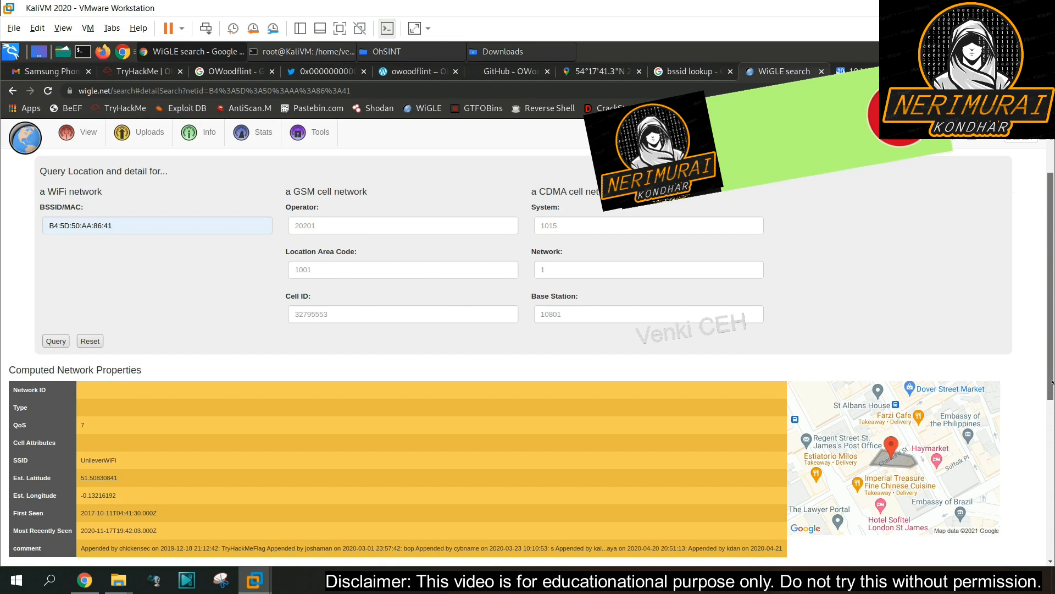
pyautogui.scroll(-3)
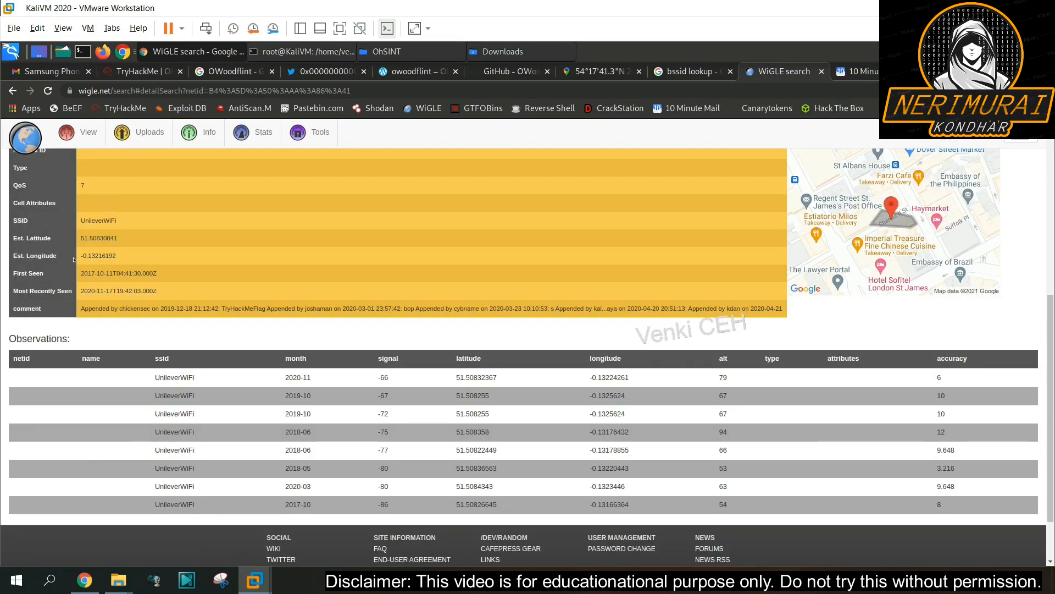
pyautogui.rightClick(98, 220)
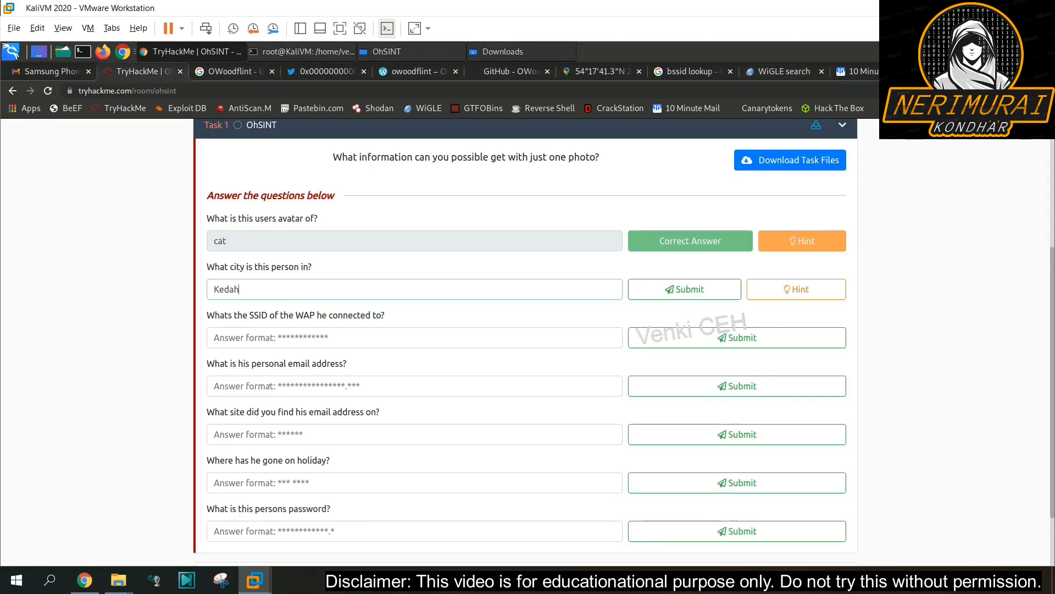
# - Enter UnileverWiFi in the SSID answer field and submit it
pyautogui.click(413, 337)
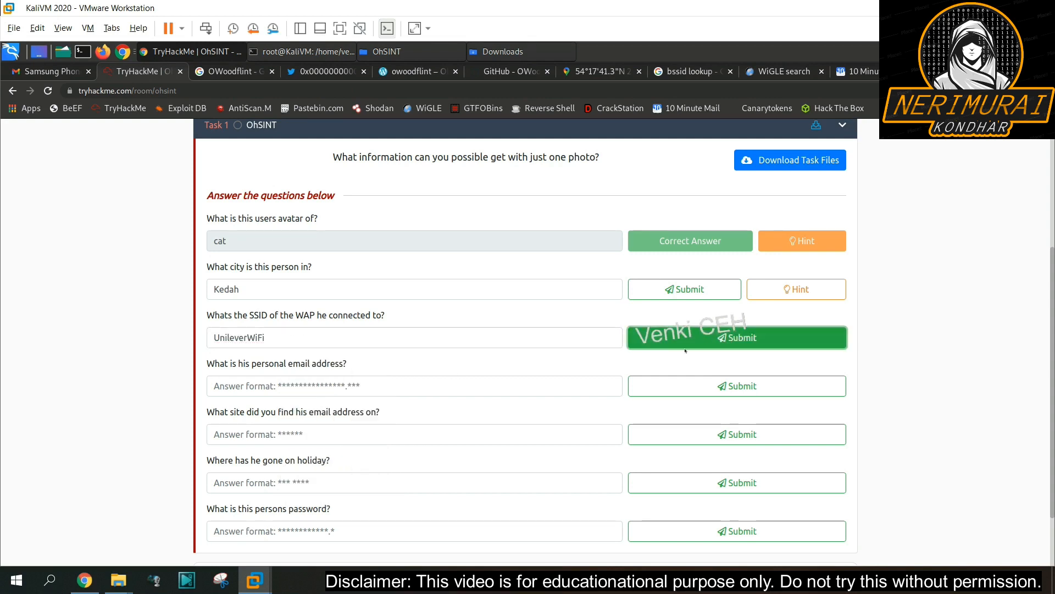
pyautogui.click(736, 337)
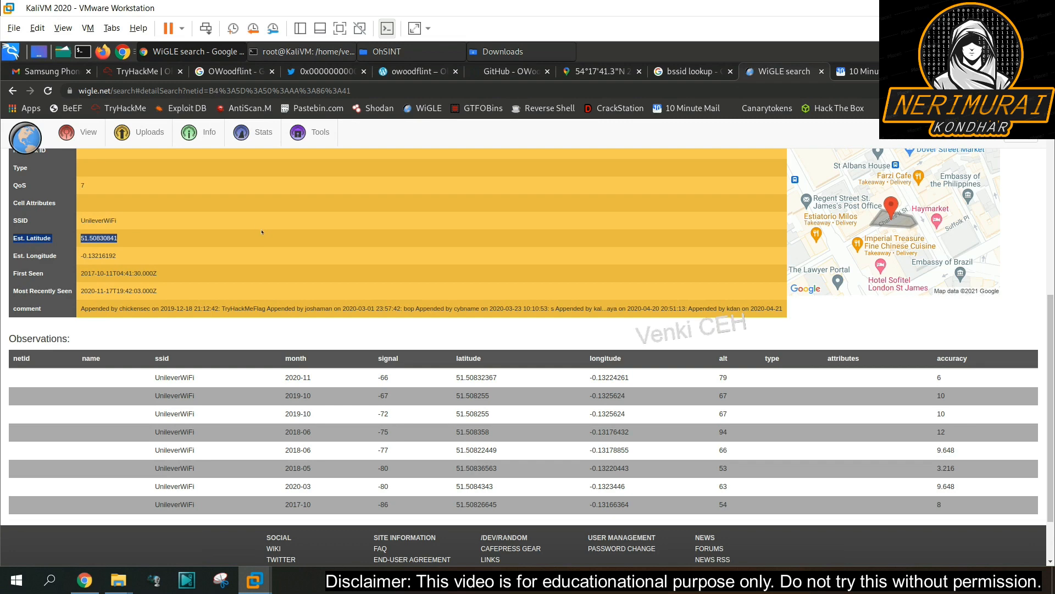
# - Search Google Maps for WiGLE's coordinates 51.50830841, -0.13216192, landing in St James's, London
pyautogui.click(680, 72)
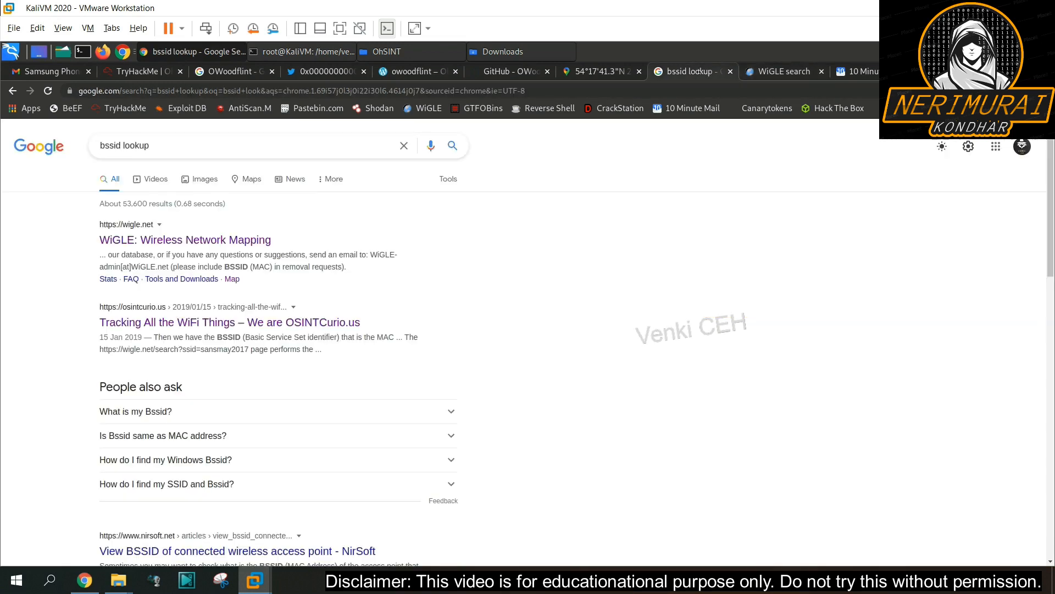
pyautogui.click(597, 71)
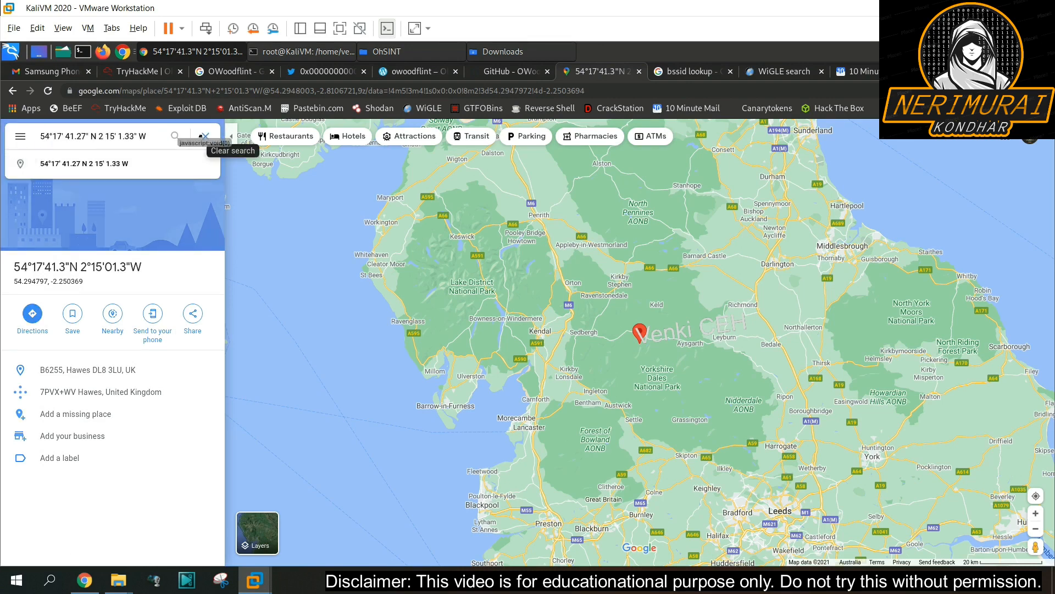
pyautogui.write('Est. Latitude 51.50830841')
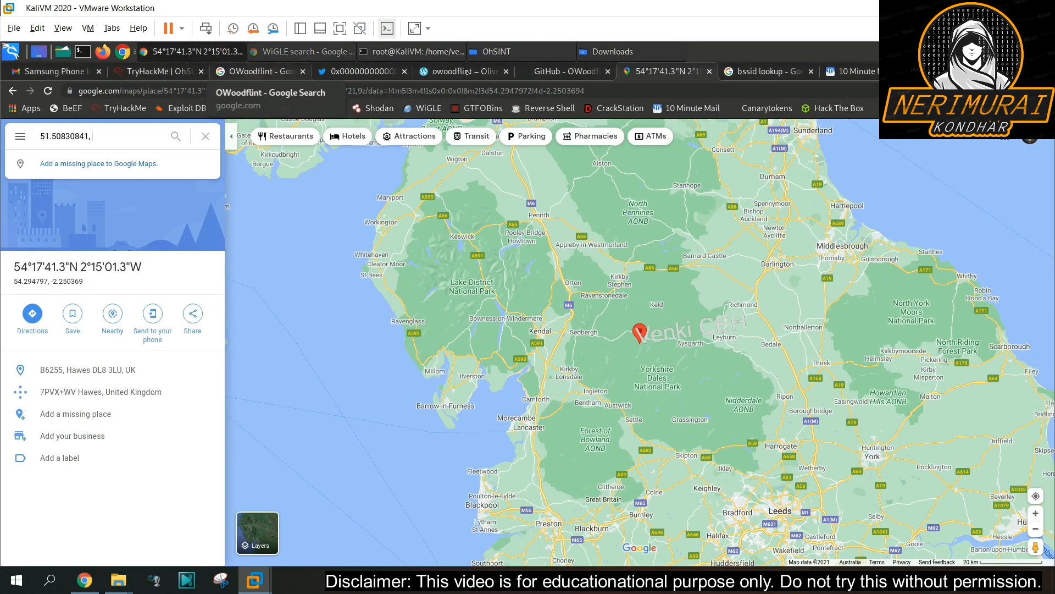
pyautogui.write('-0.13216192')
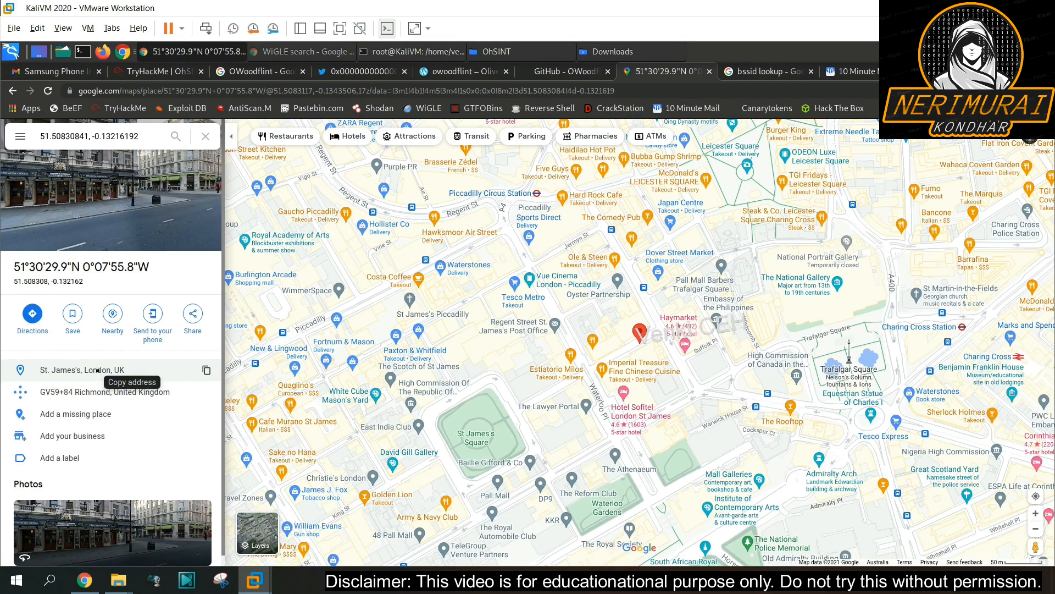
pyautogui.click(158, 71)
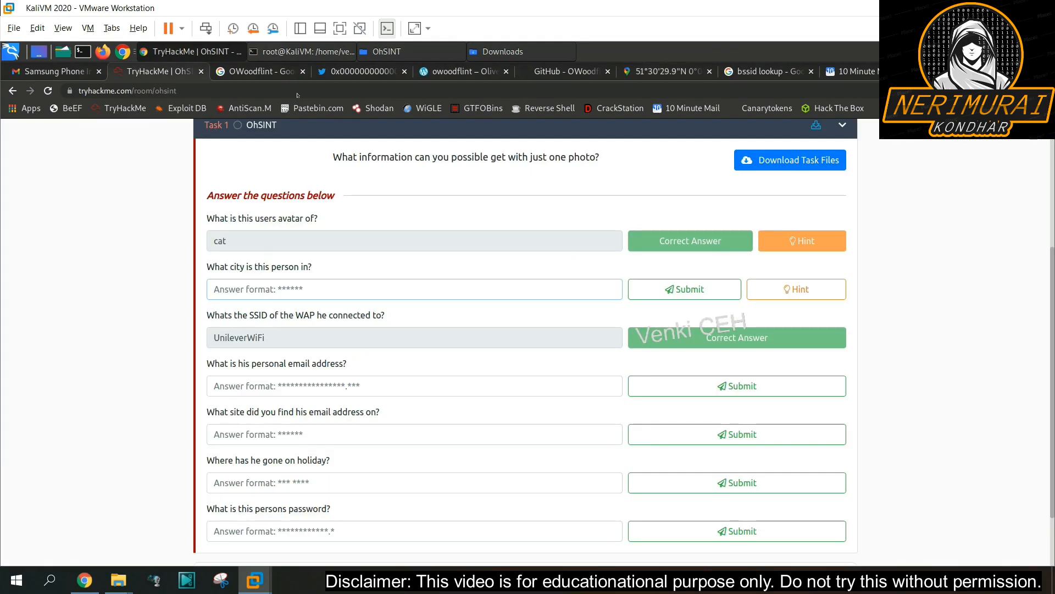
# - Recheck the mapped location, then submit London as the city answer
pyautogui.click(664, 71)
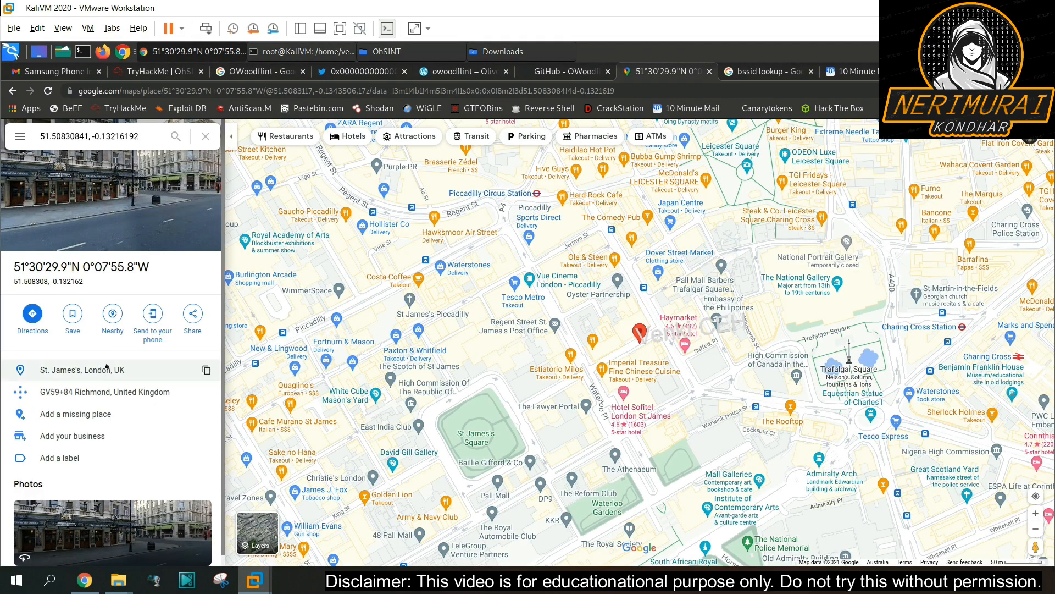
pyautogui.click(158, 72)
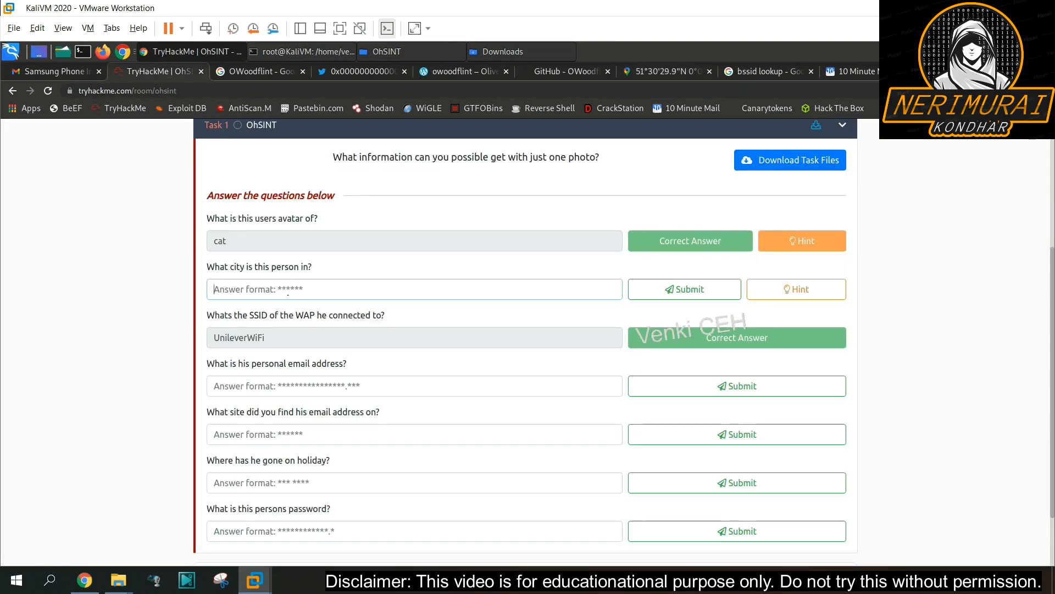
pyautogui.write('London')
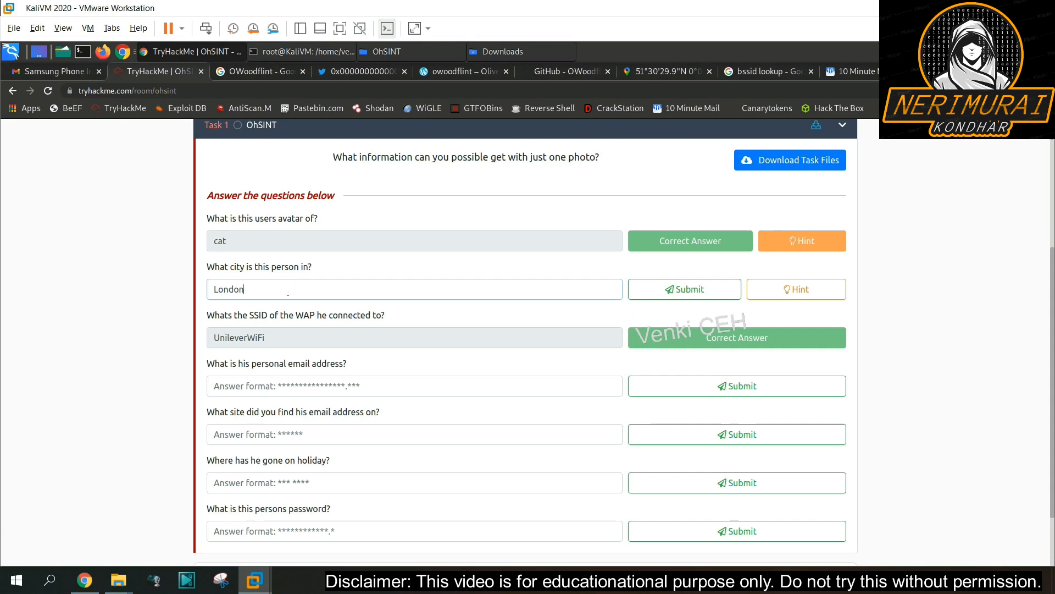
pyautogui.click(684, 289)
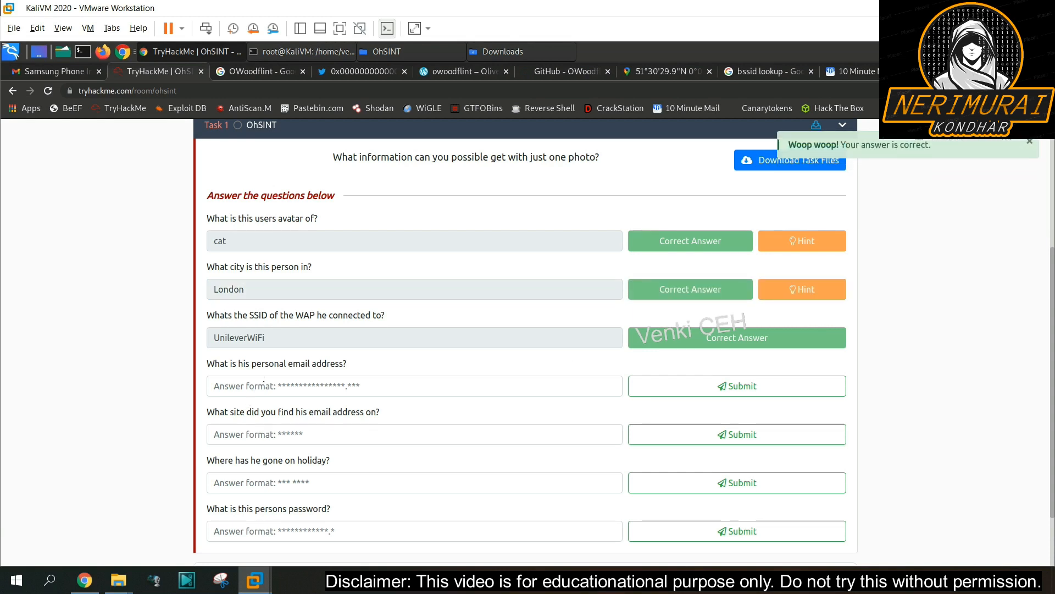
pyautogui.doubleClick(301, 364)
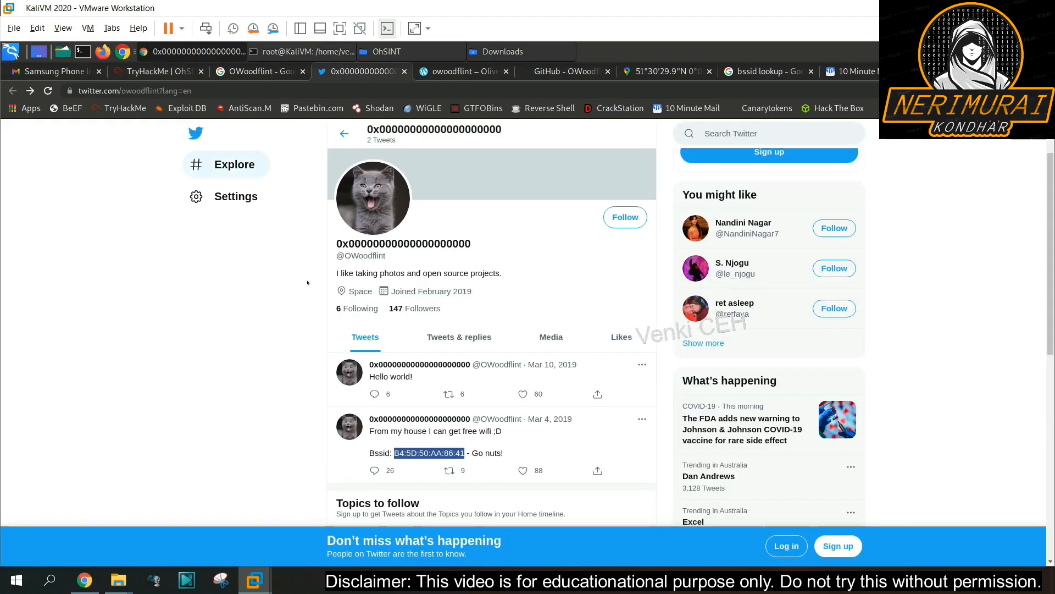
# - Scroll the WordPress blog post and select 'New York' as his holiday location
pyautogui.scroll(-3)
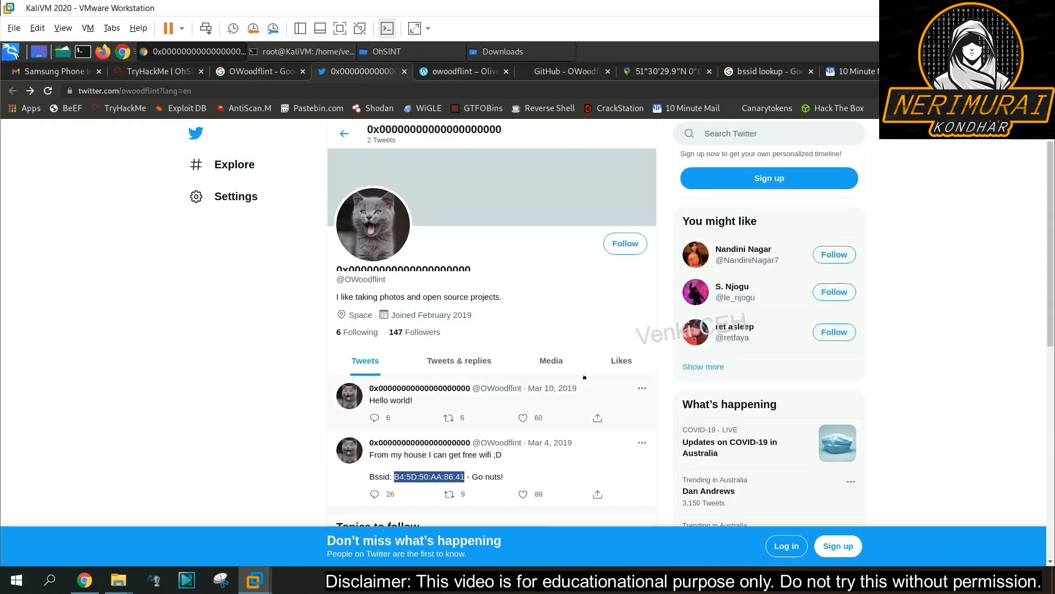
pyautogui.moveTo(551, 366)
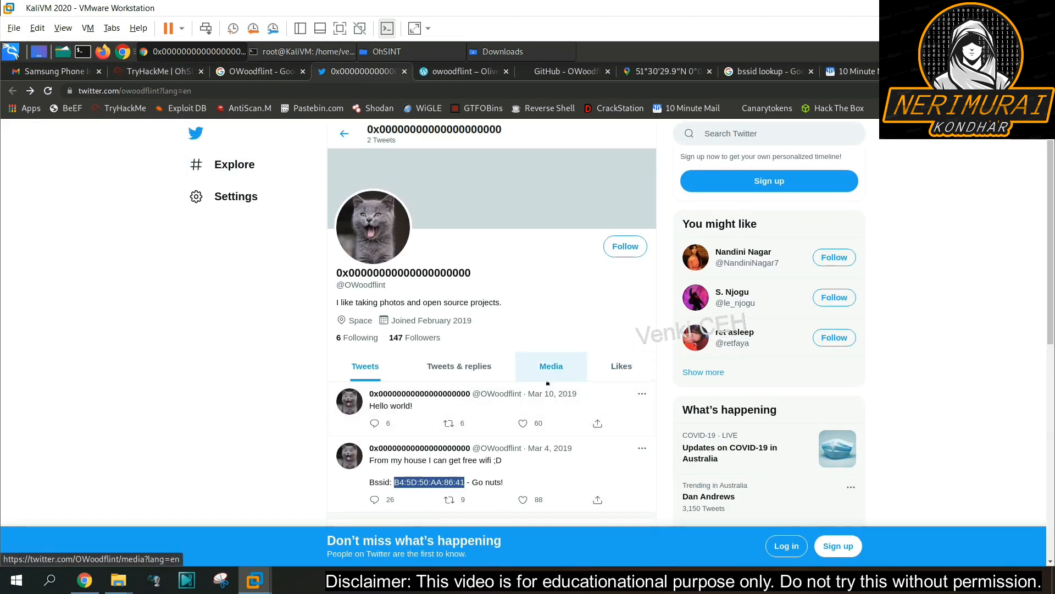
pyautogui.scroll(-3)
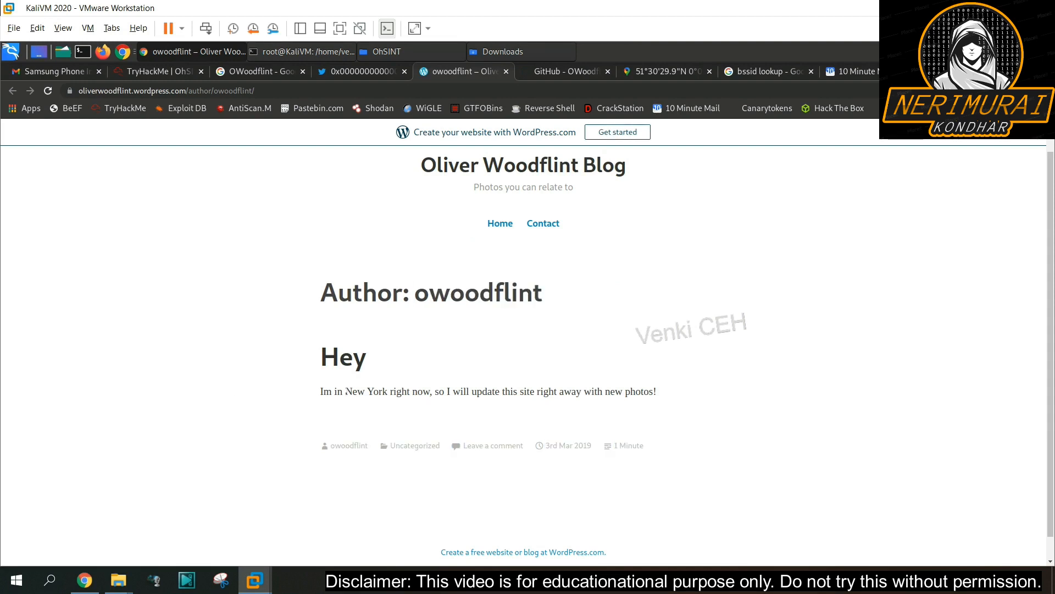
pyautogui.moveTo(350, 391); pyautogui.dragTo(510, 391)
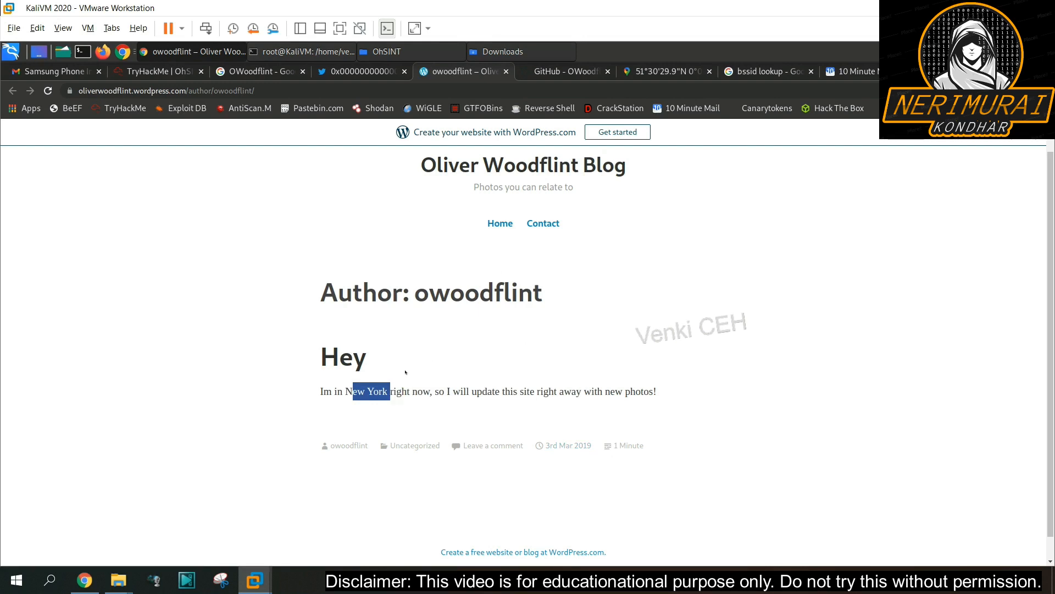
pyautogui.click(158, 70)
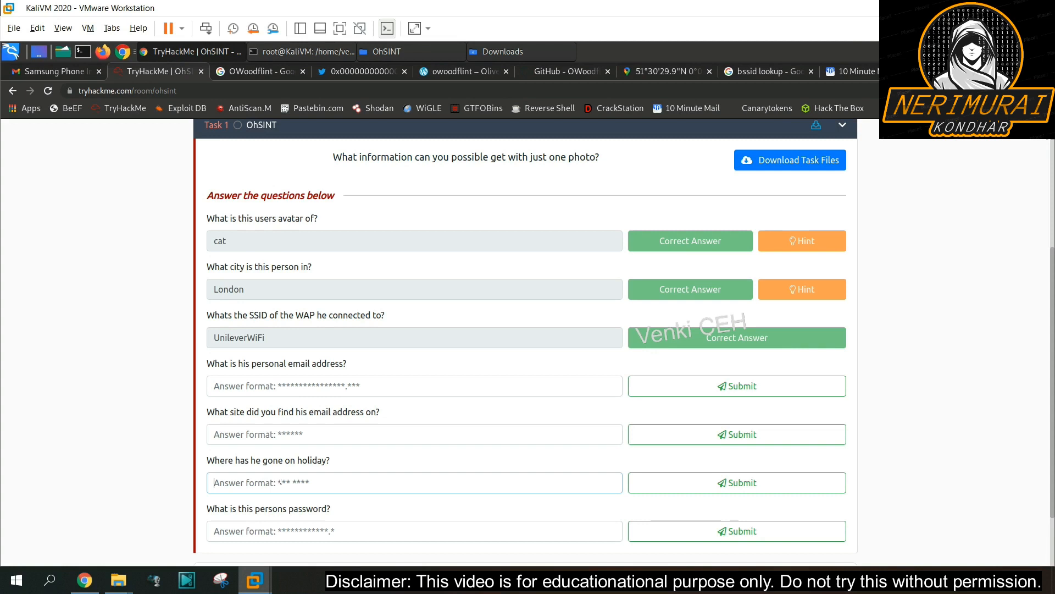
# - Enter and submit New York as the holiday answer
pyautogui.write('New York')
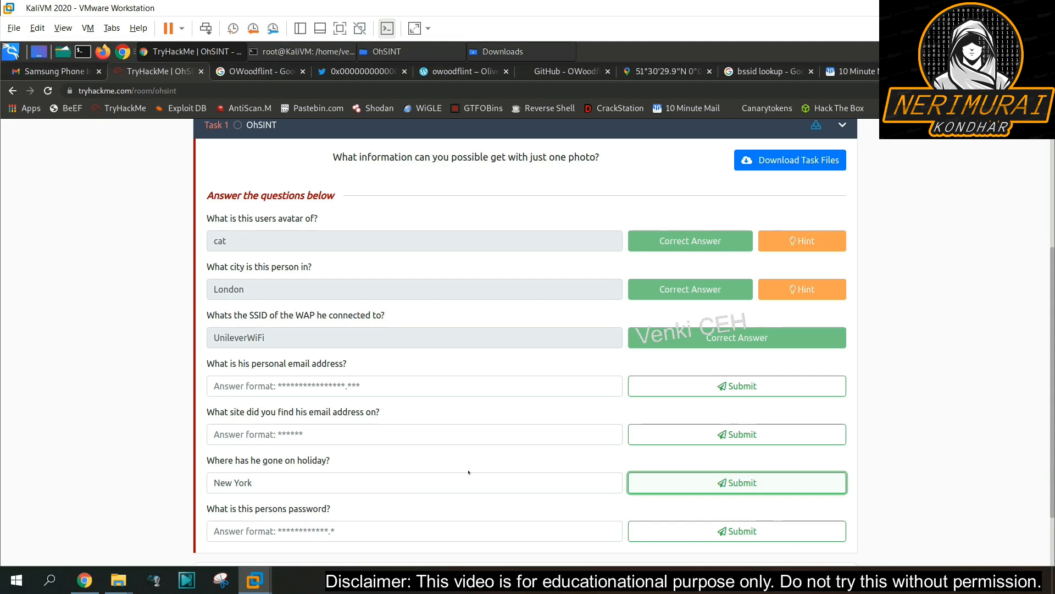
pyautogui.click(737, 482)
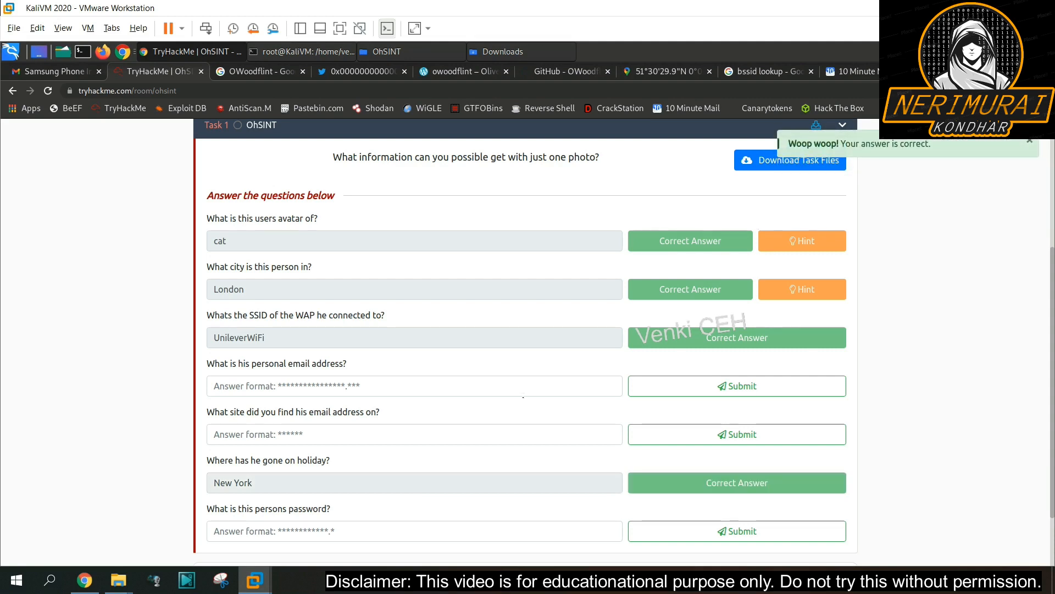
pyautogui.moveTo(340, 497)
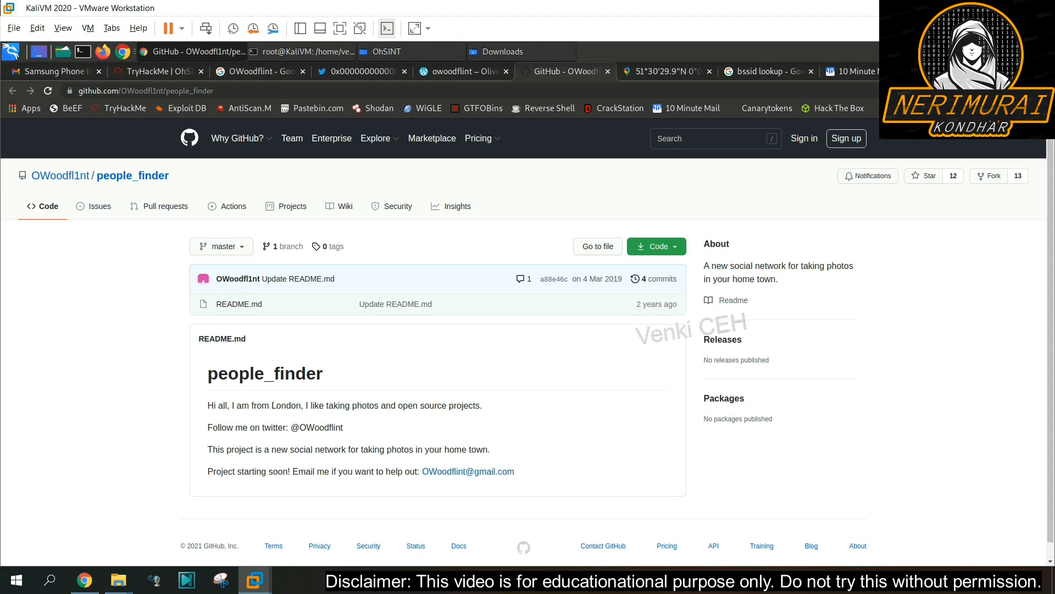
pyautogui.doubleClick(285, 406)
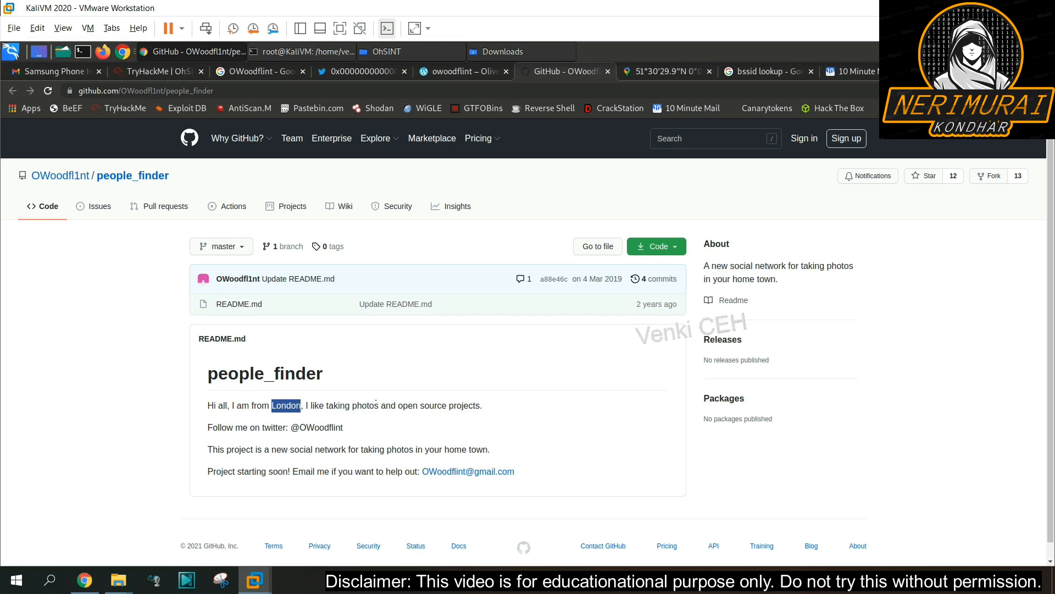
pyautogui.moveTo(330, 437)
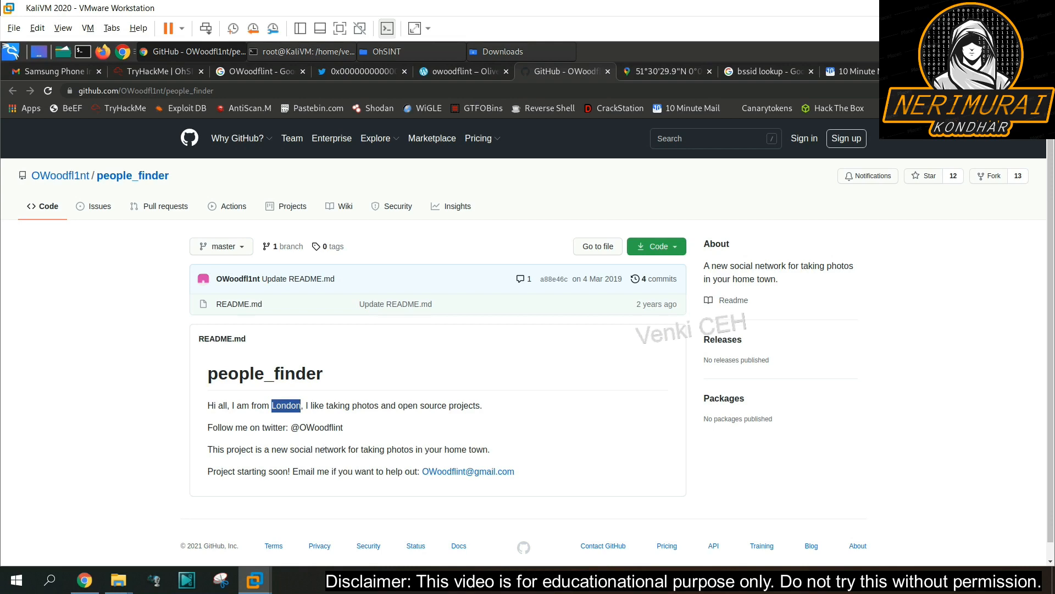
pyautogui.click(159, 71)
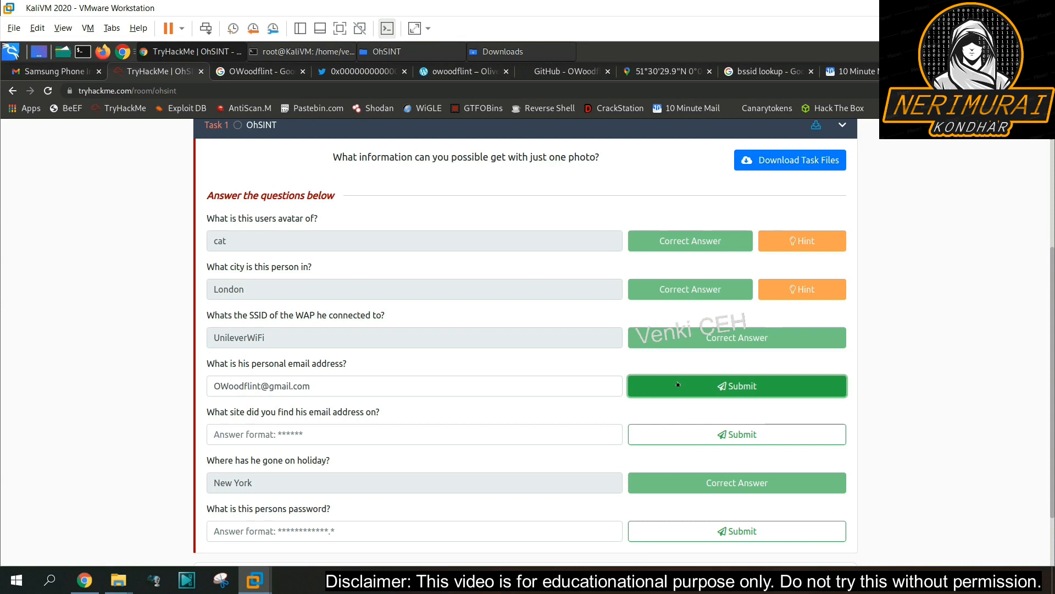
pyautogui.click(737, 386)
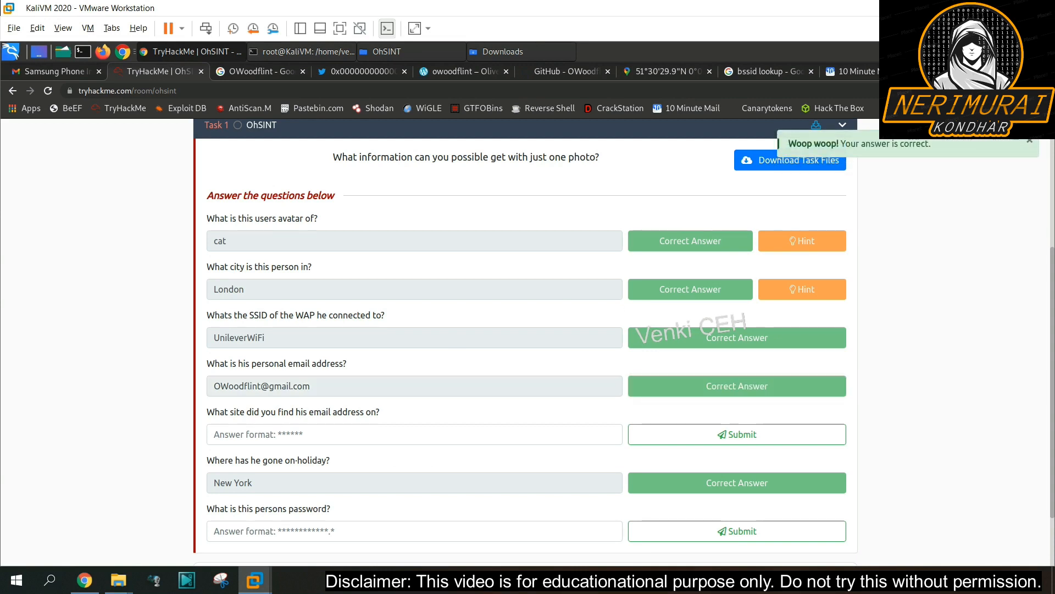
pyautogui.click(414, 434)
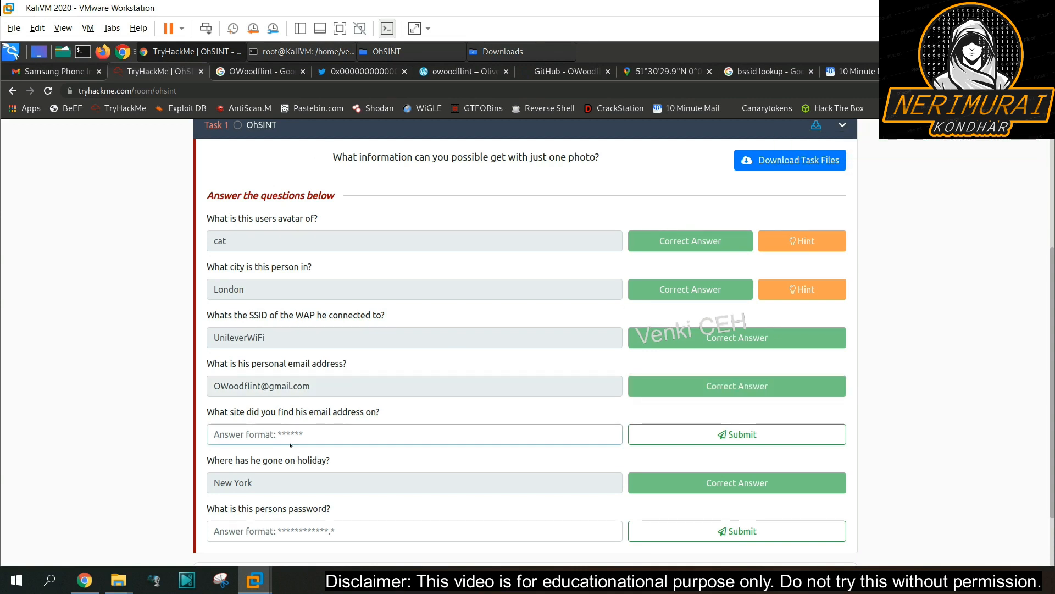
pyautogui.write('GitHub')
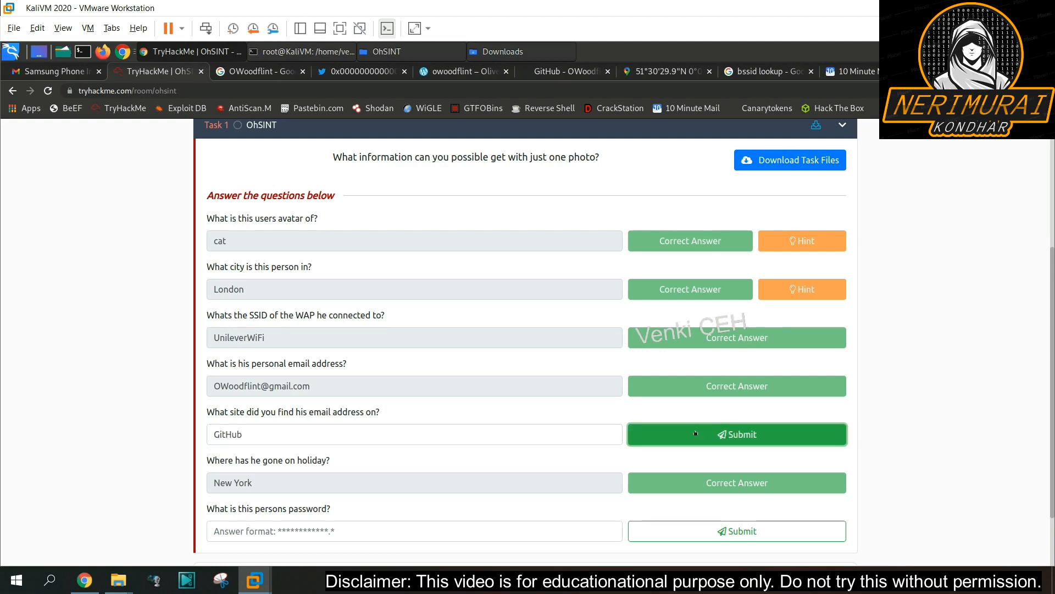
pyautogui.click(737, 434)
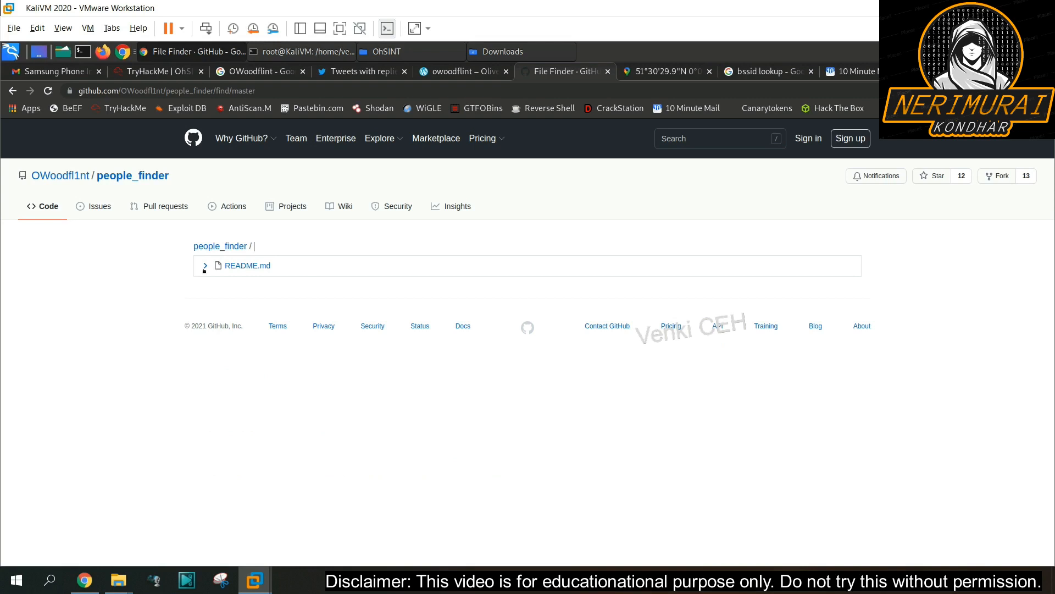
pyautogui.click(247, 265)
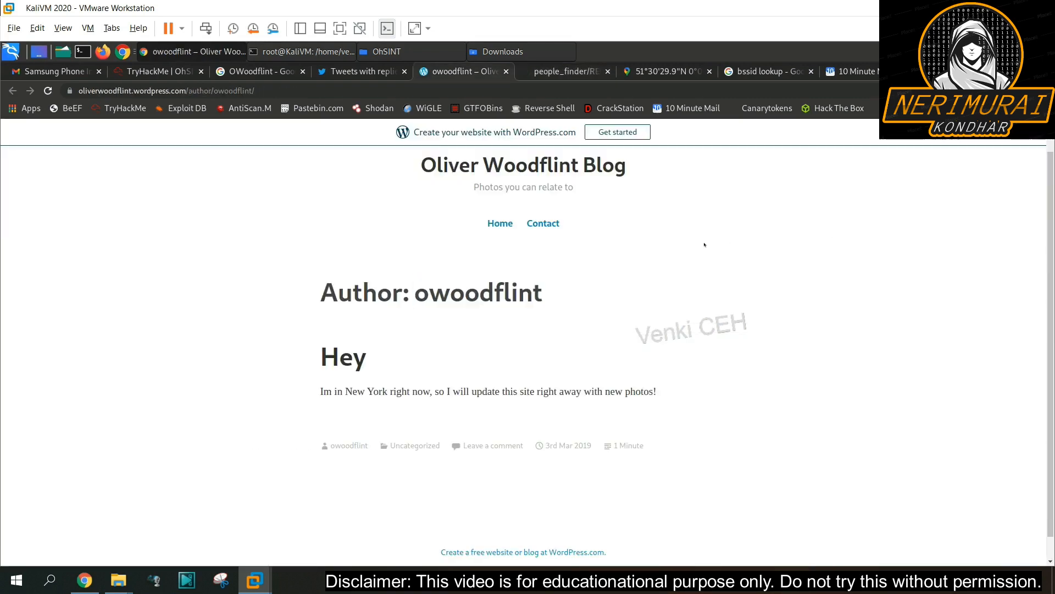
pyautogui.moveTo(854, 248)
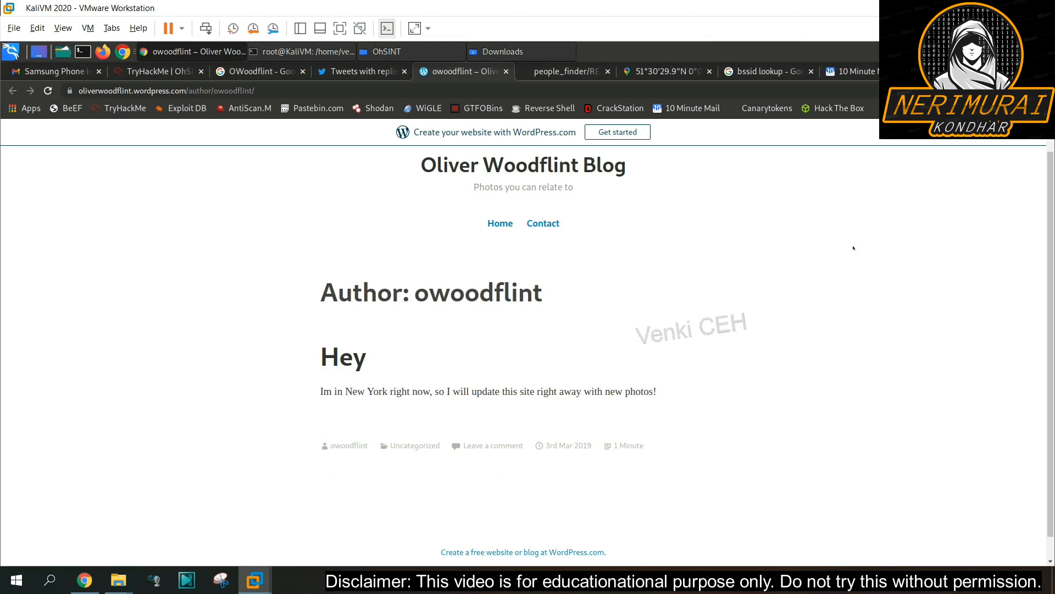
pyautogui.rightClick(854, 249)
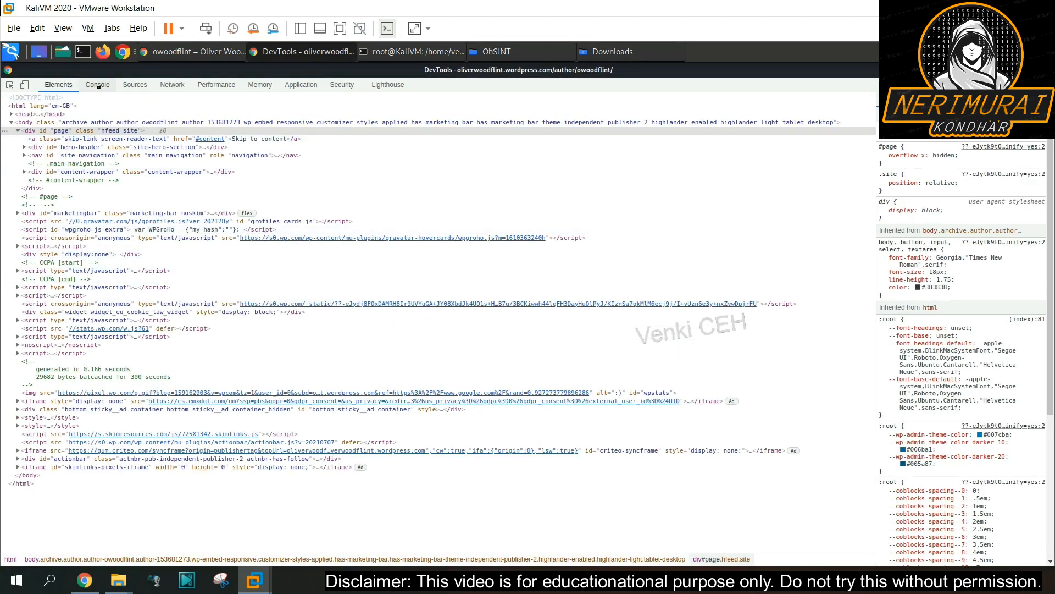
# - Browse the Network and Elements panels to locate the blog post's markup
pyautogui.click(172, 84)
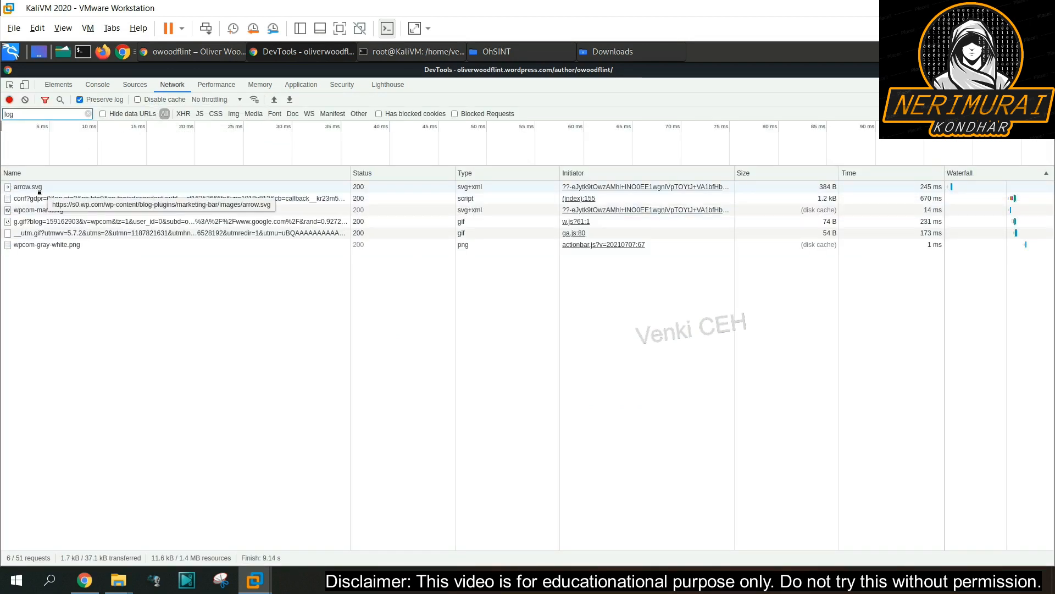
pyautogui.moveTo(37, 209)
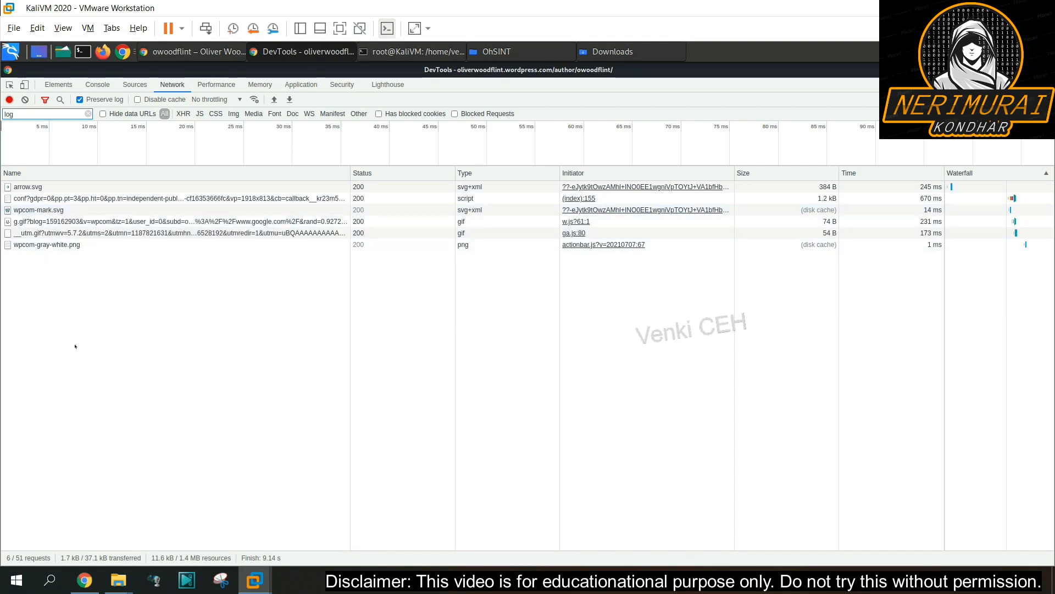
pyautogui.click(58, 84)
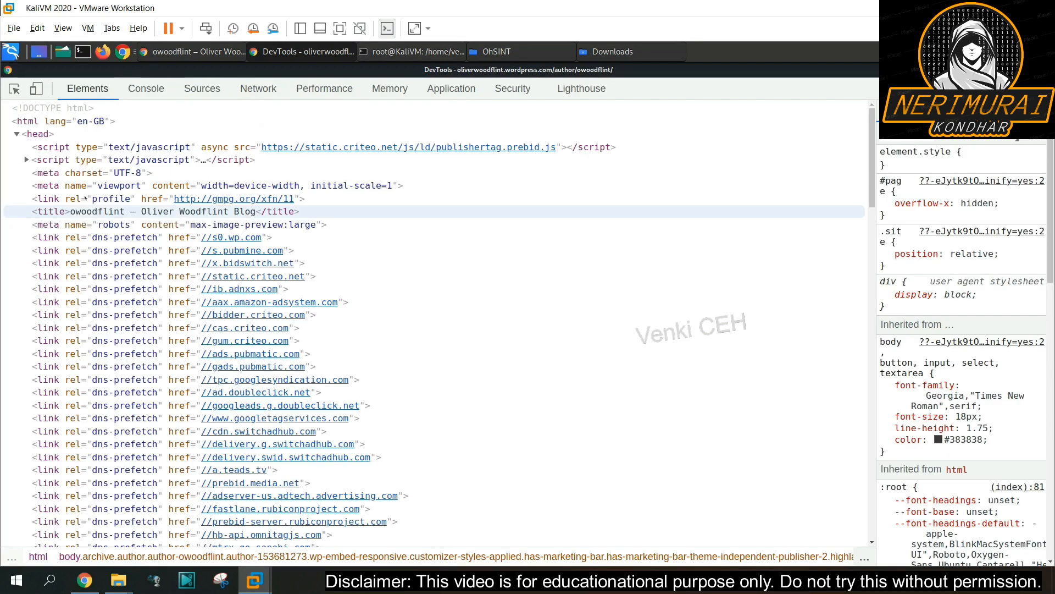
pyautogui.scroll(-3)
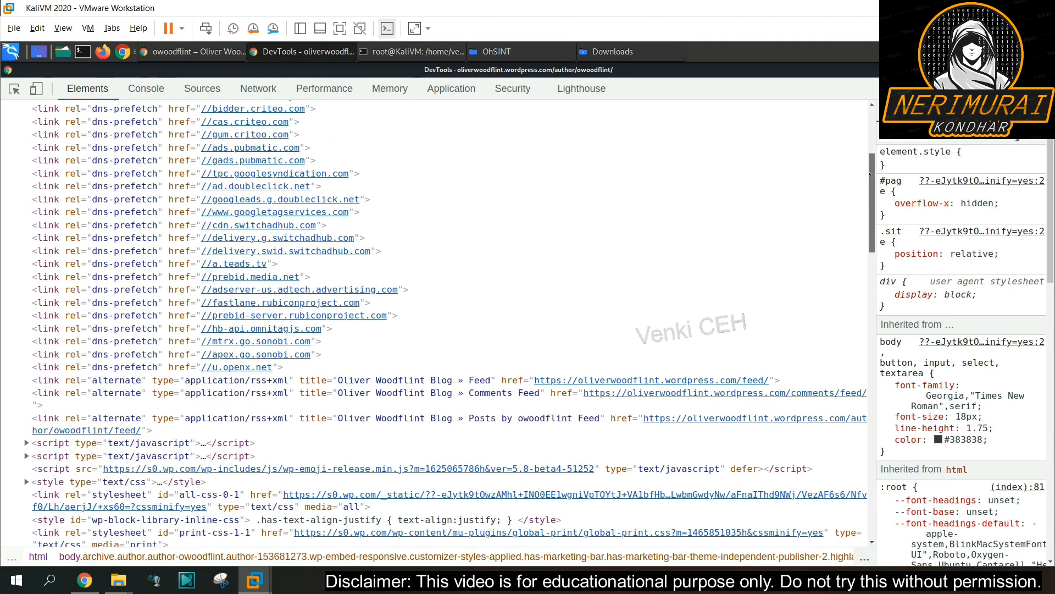
pyautogui.scroll(-3)
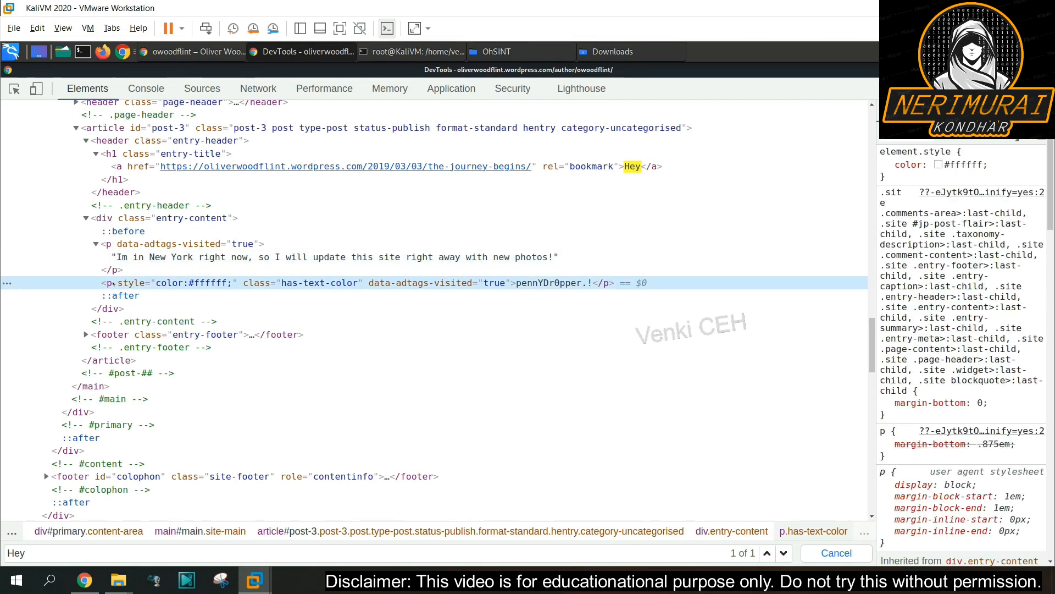
pyautogui.click(886, 165)
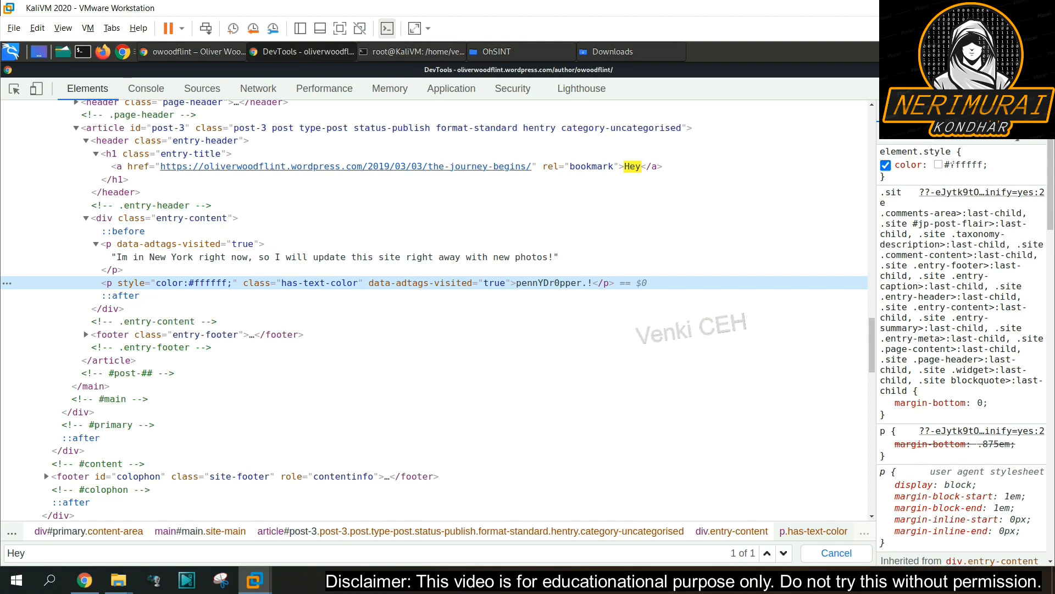
pyautogui.click(885, 165)
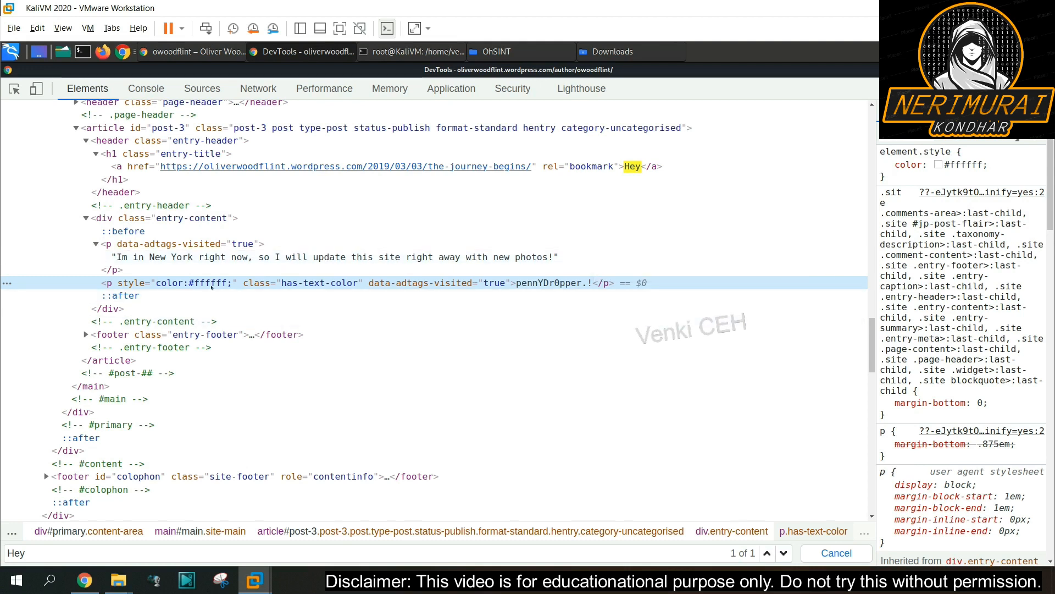
pyautogui.click(885, 165)
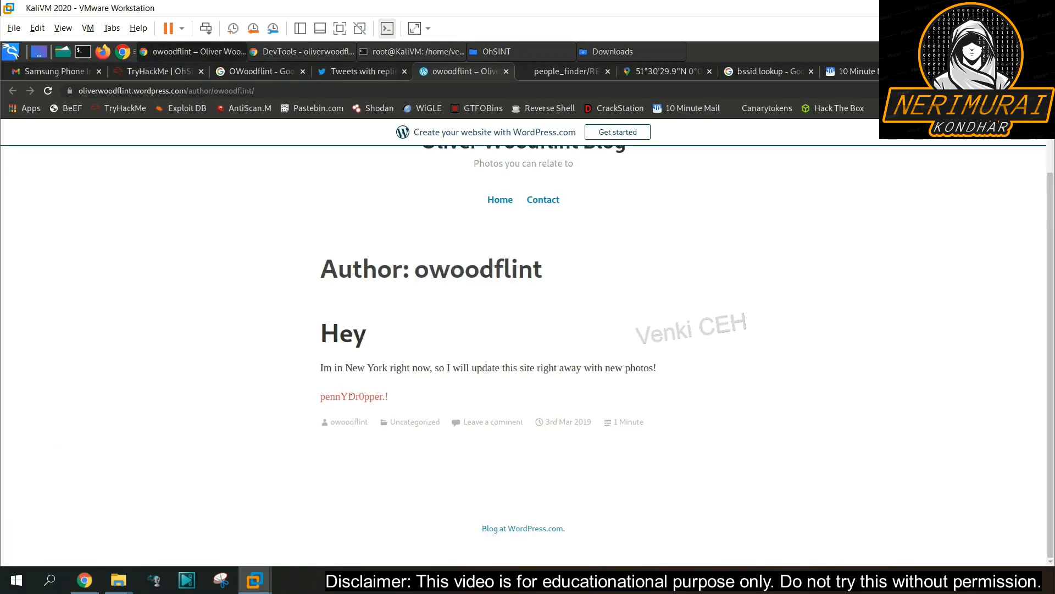
pyautogui.moveTo(341, 395); pyautogui.dragTo(388, 396)
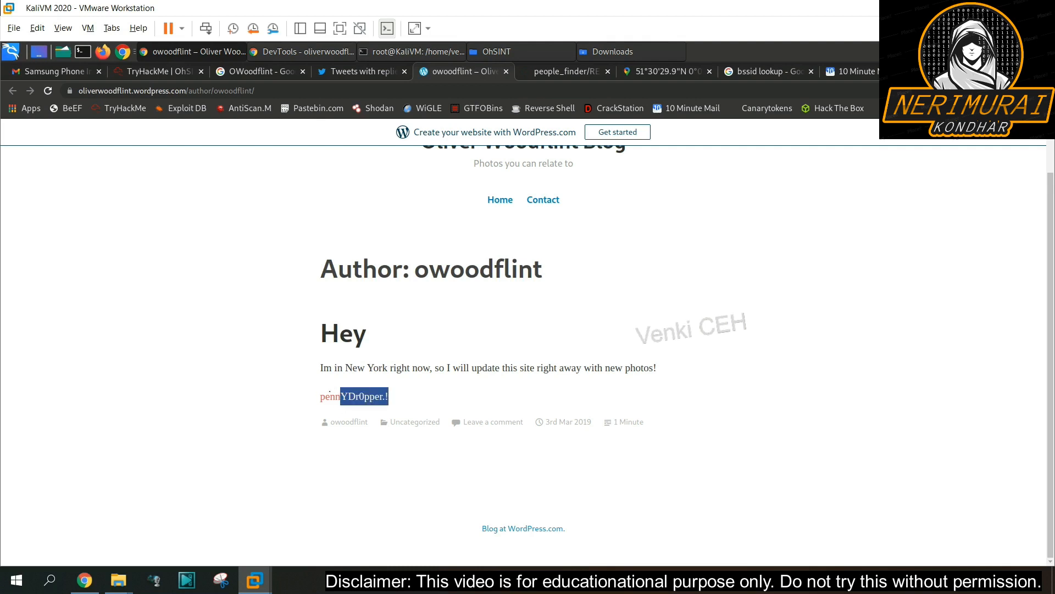
pyautogui.click(158, 71)
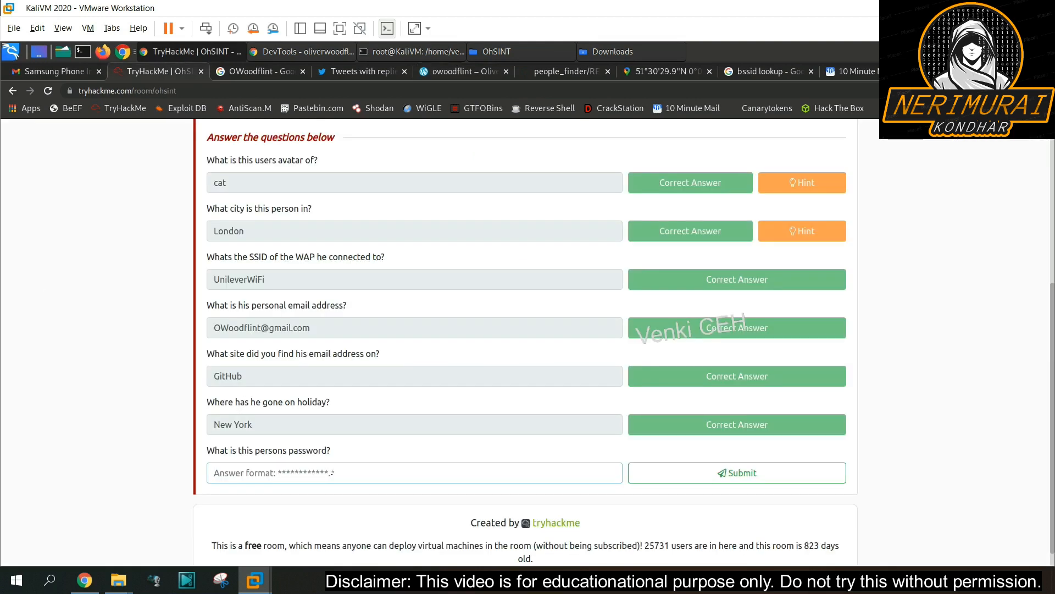
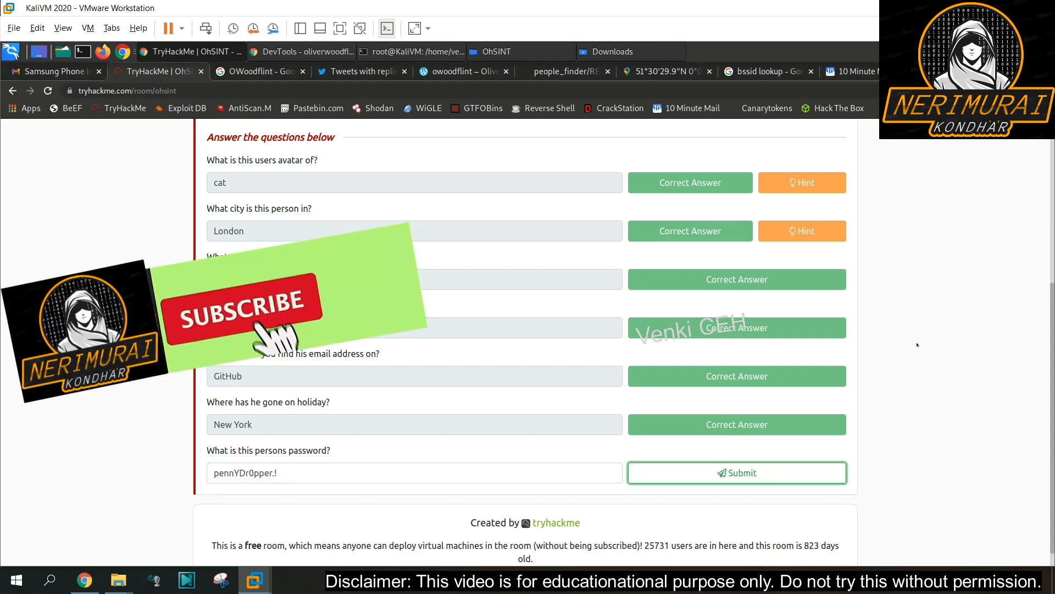
pyautogui.click(736, 472)
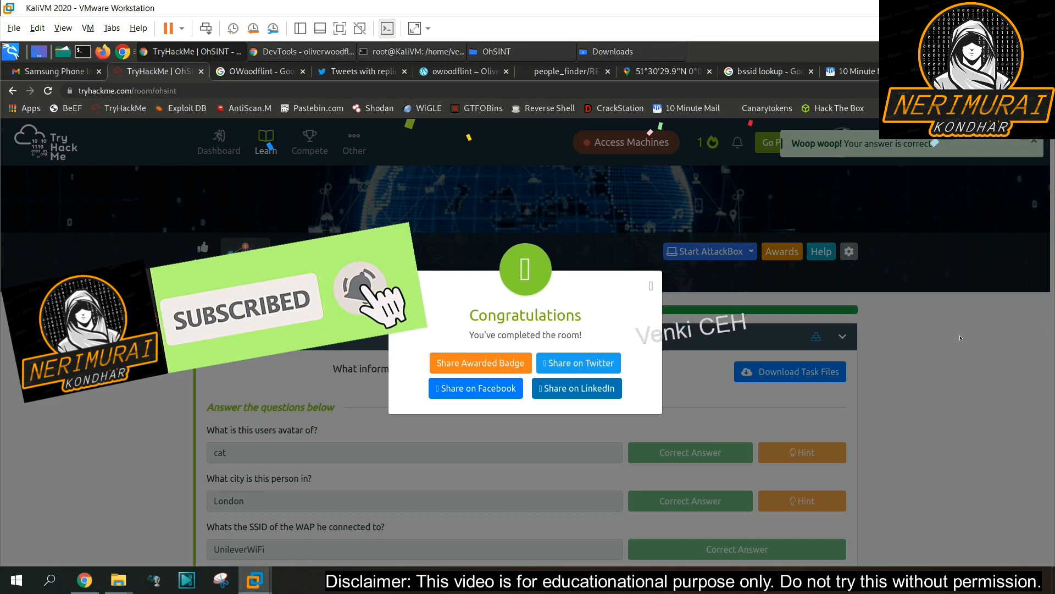